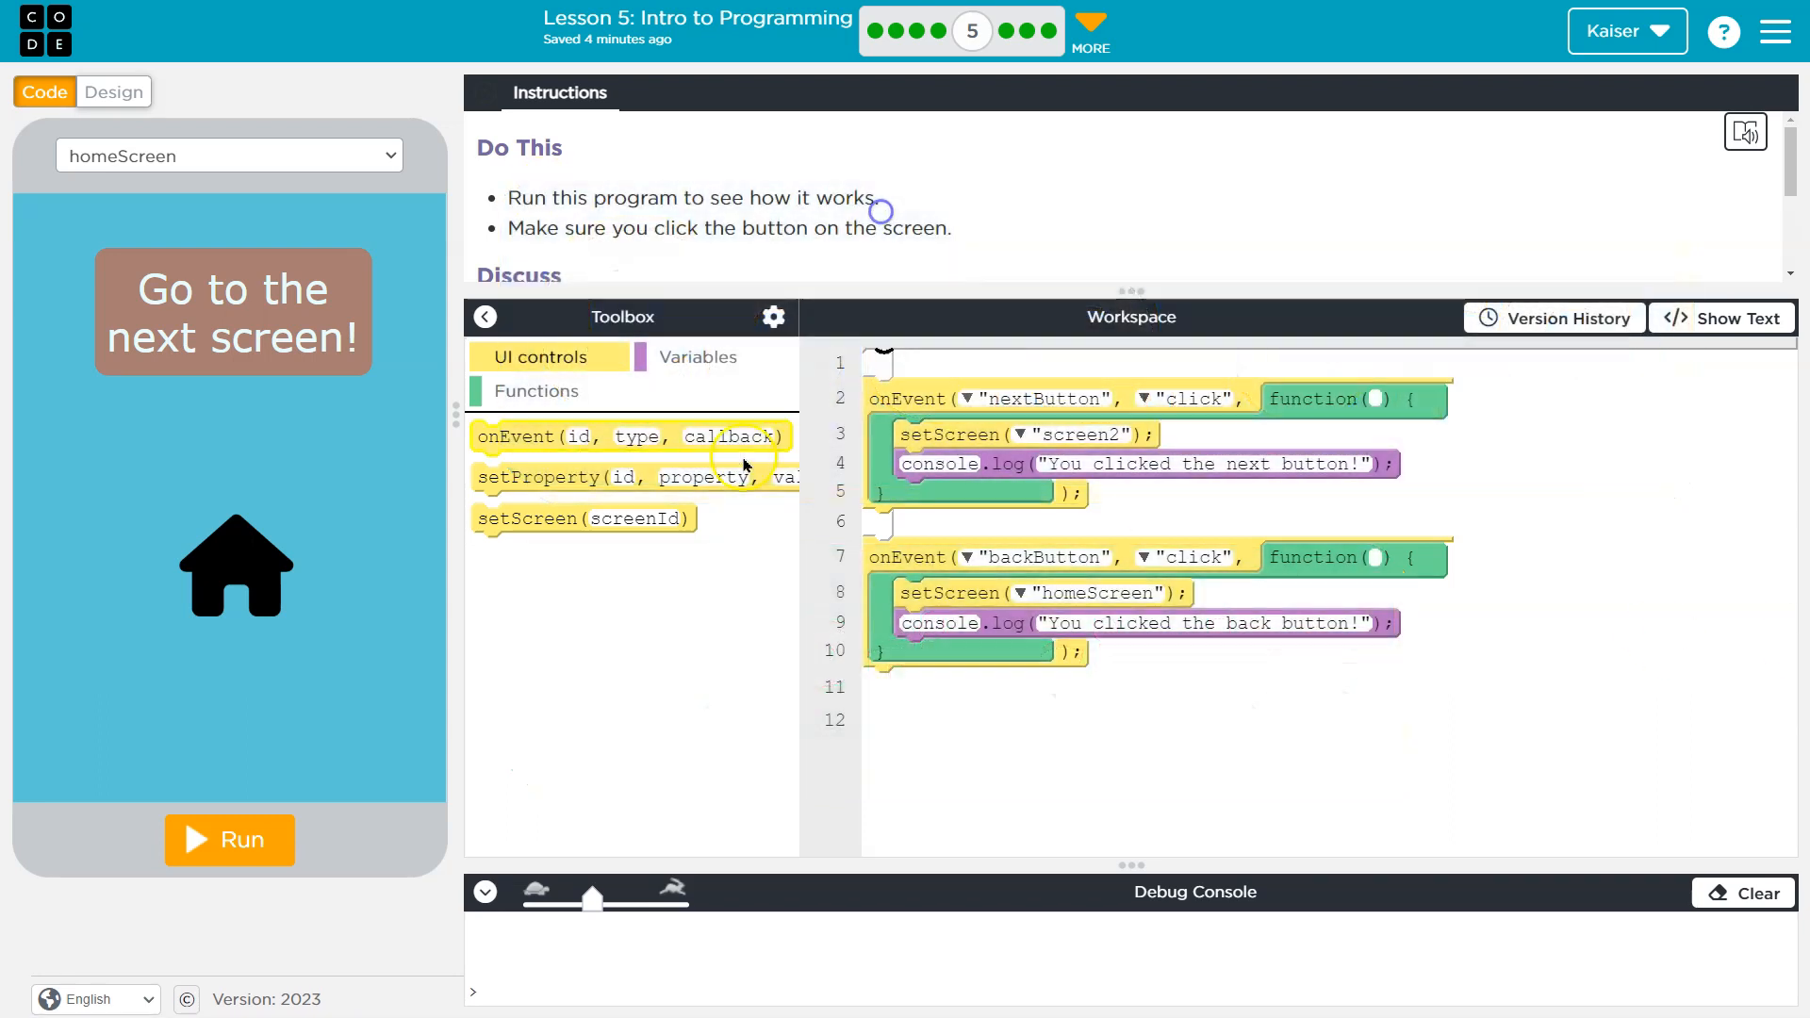
# Step: Run the app, go to the second screen, and select setScreen in the instructions
pyautogui.click(230, 841)
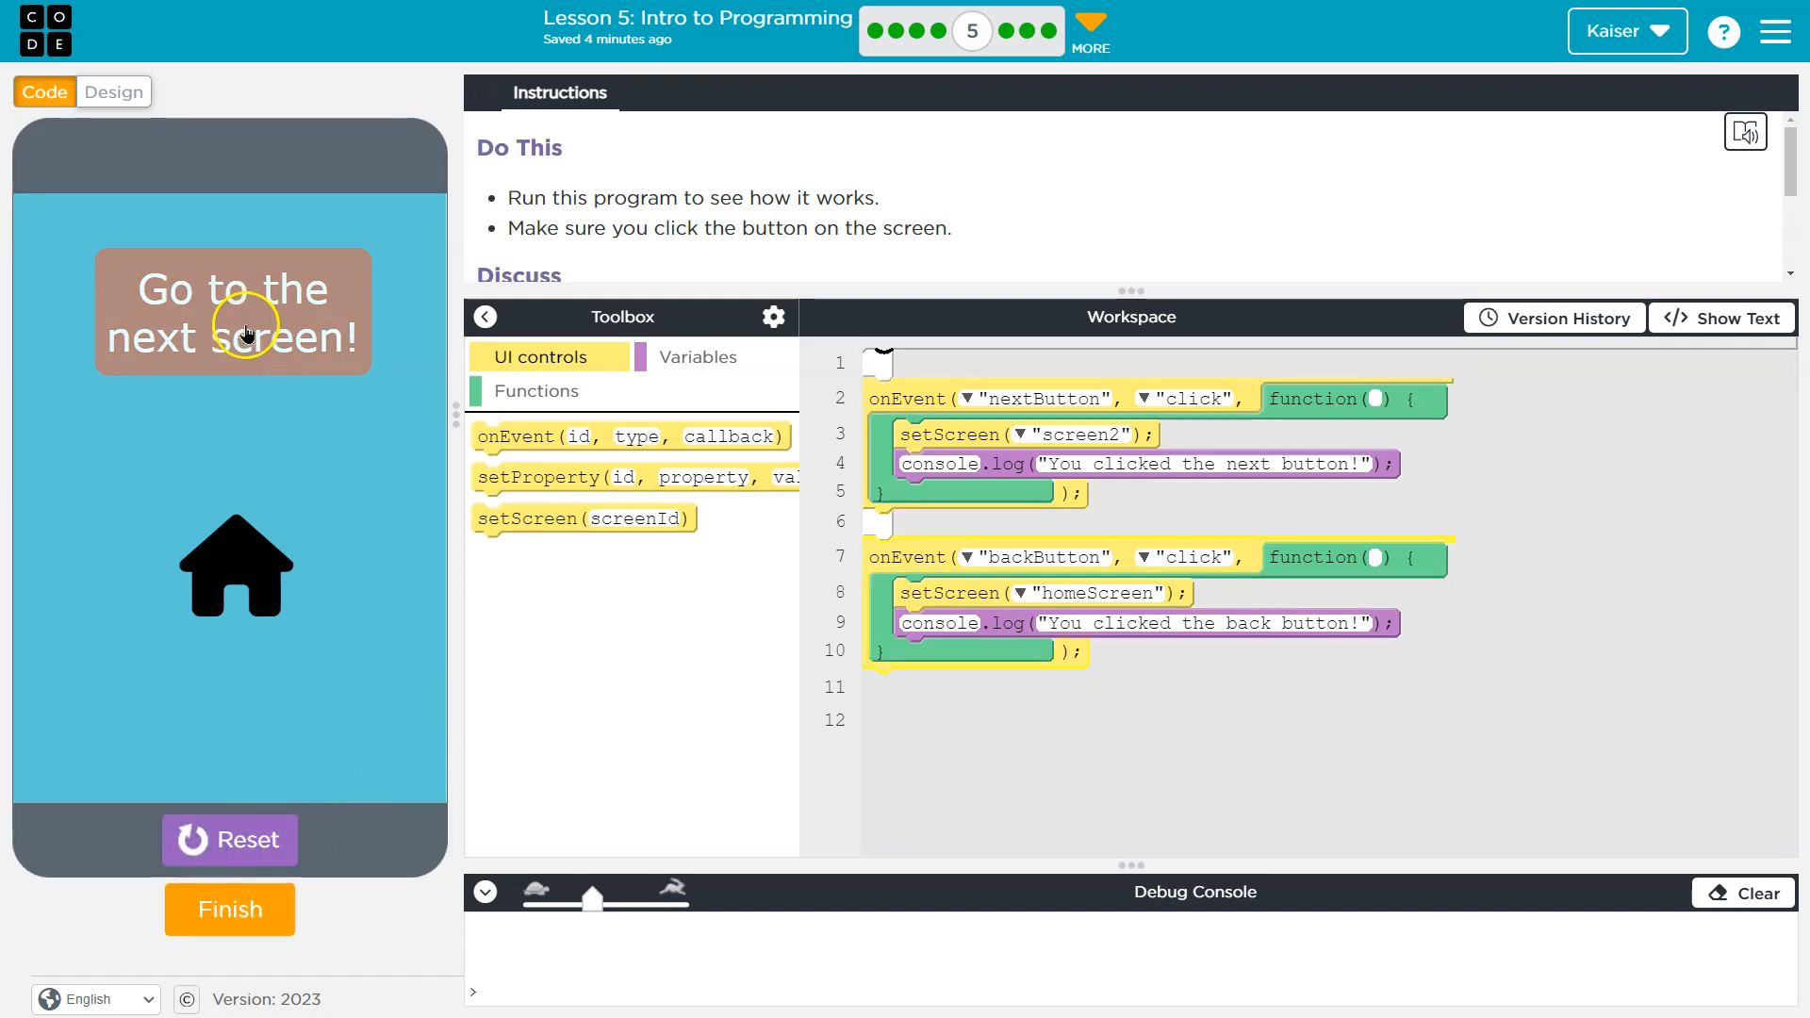
pyautogui.click(245, 324)
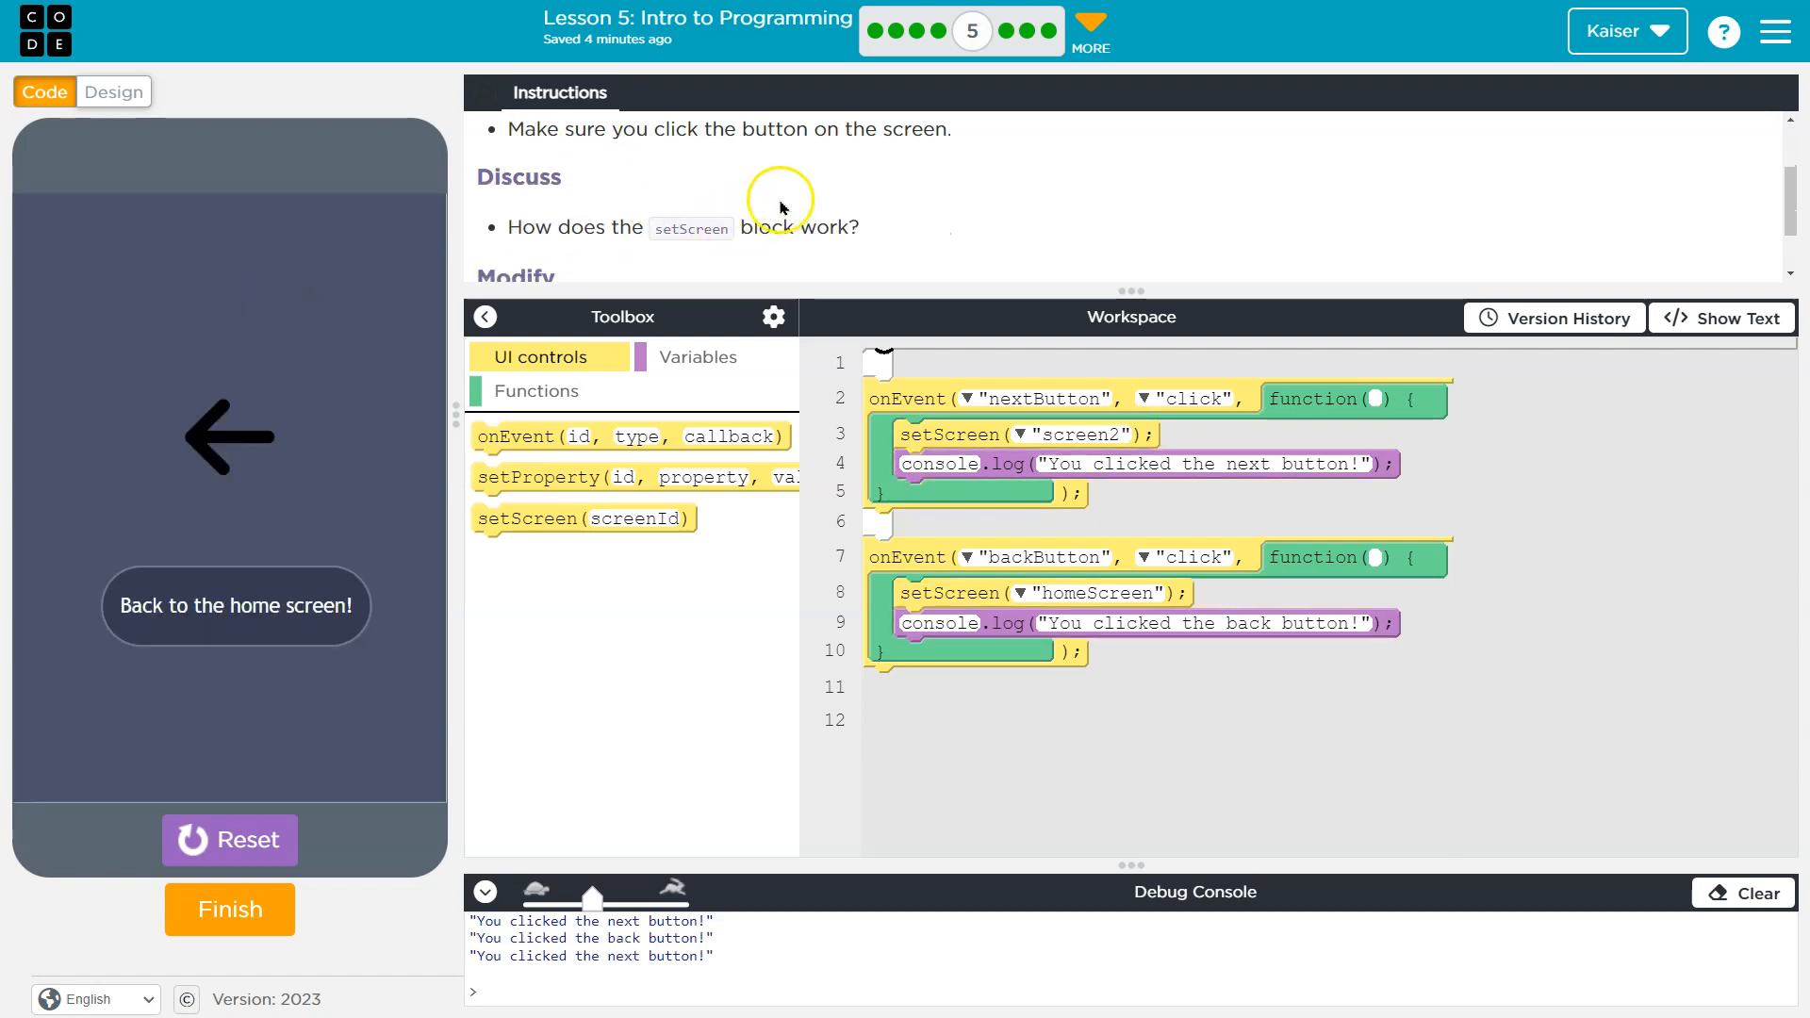
pyautogui.moveTo(910, 177)
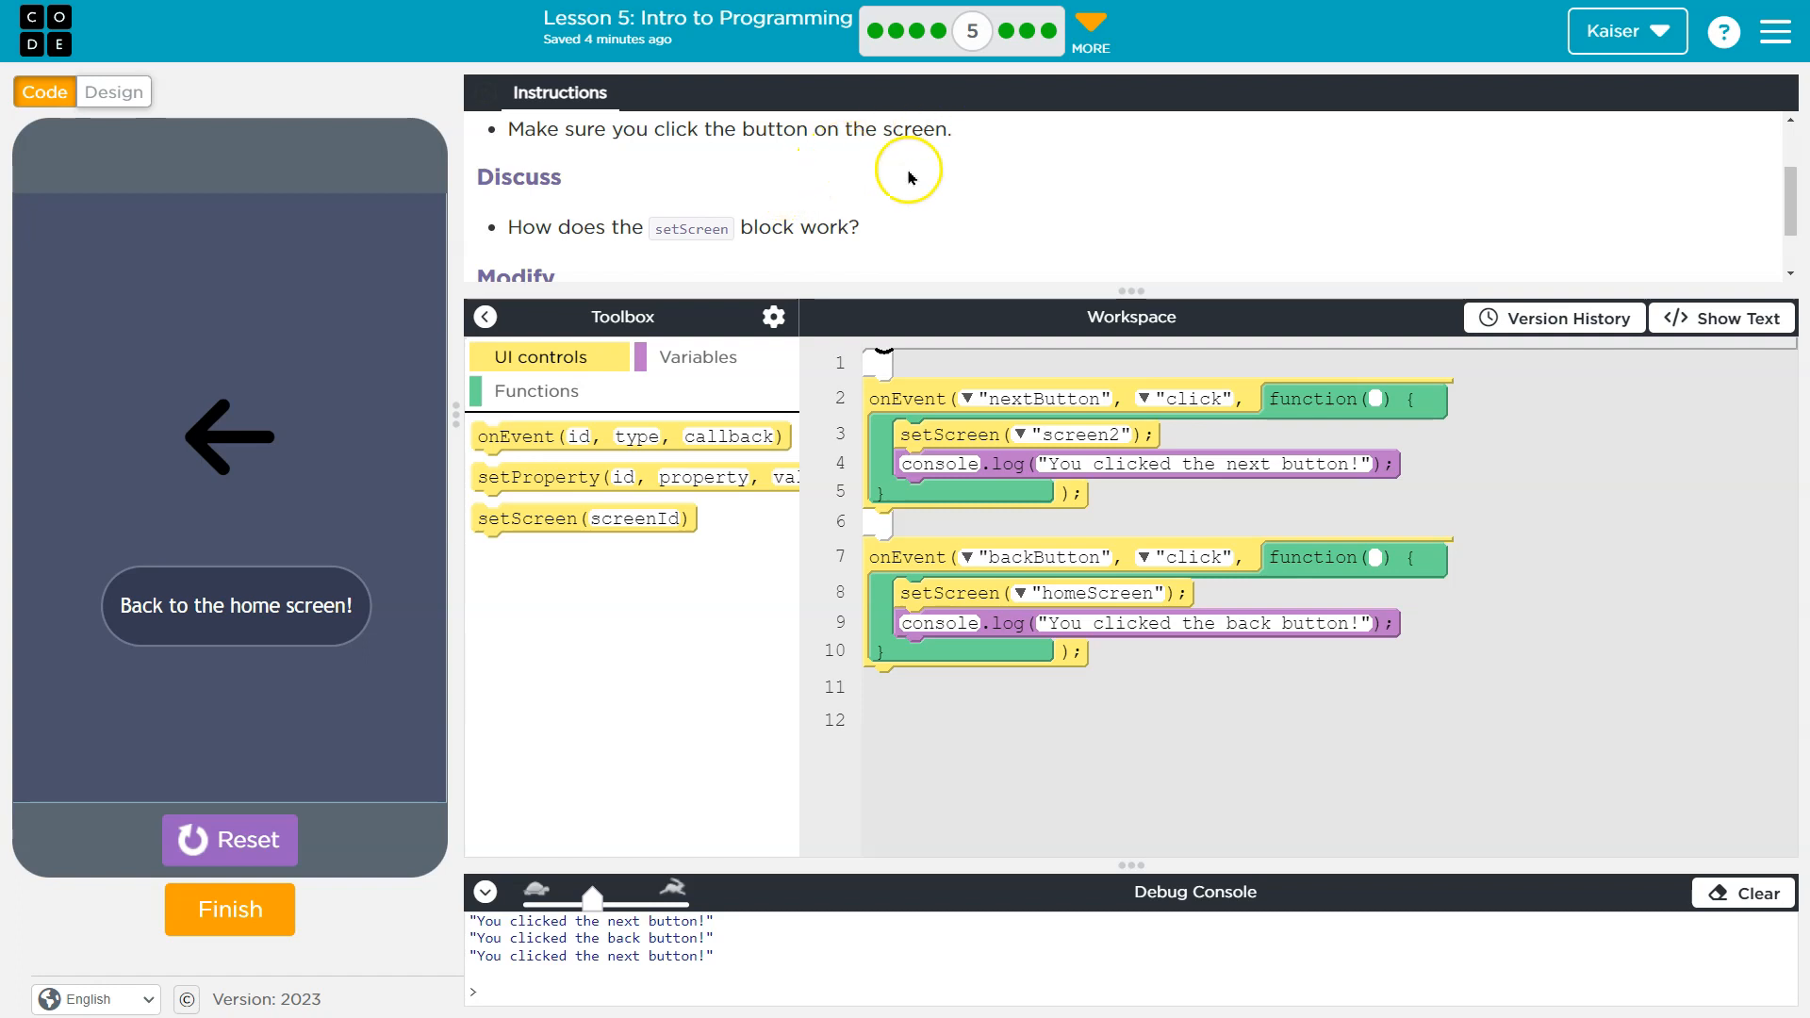
pyautogui.doubleClick(690, 228)
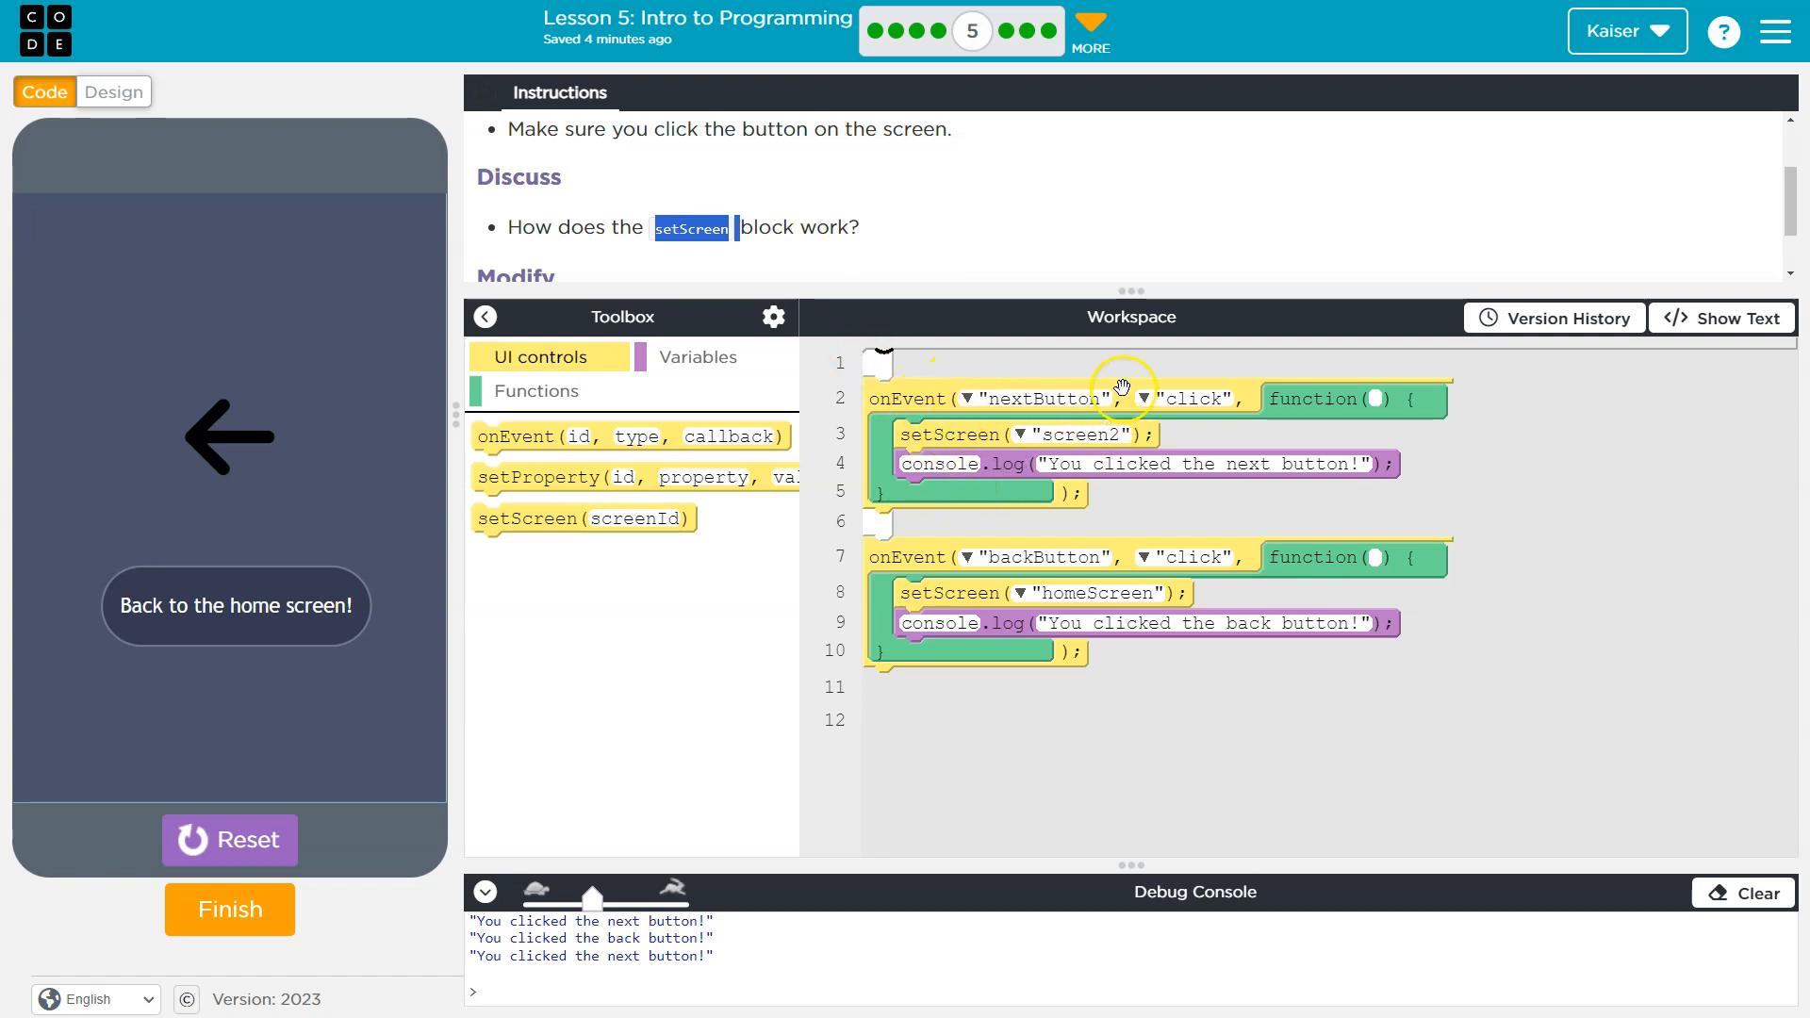
pyautogui.moveTo(870, 400)
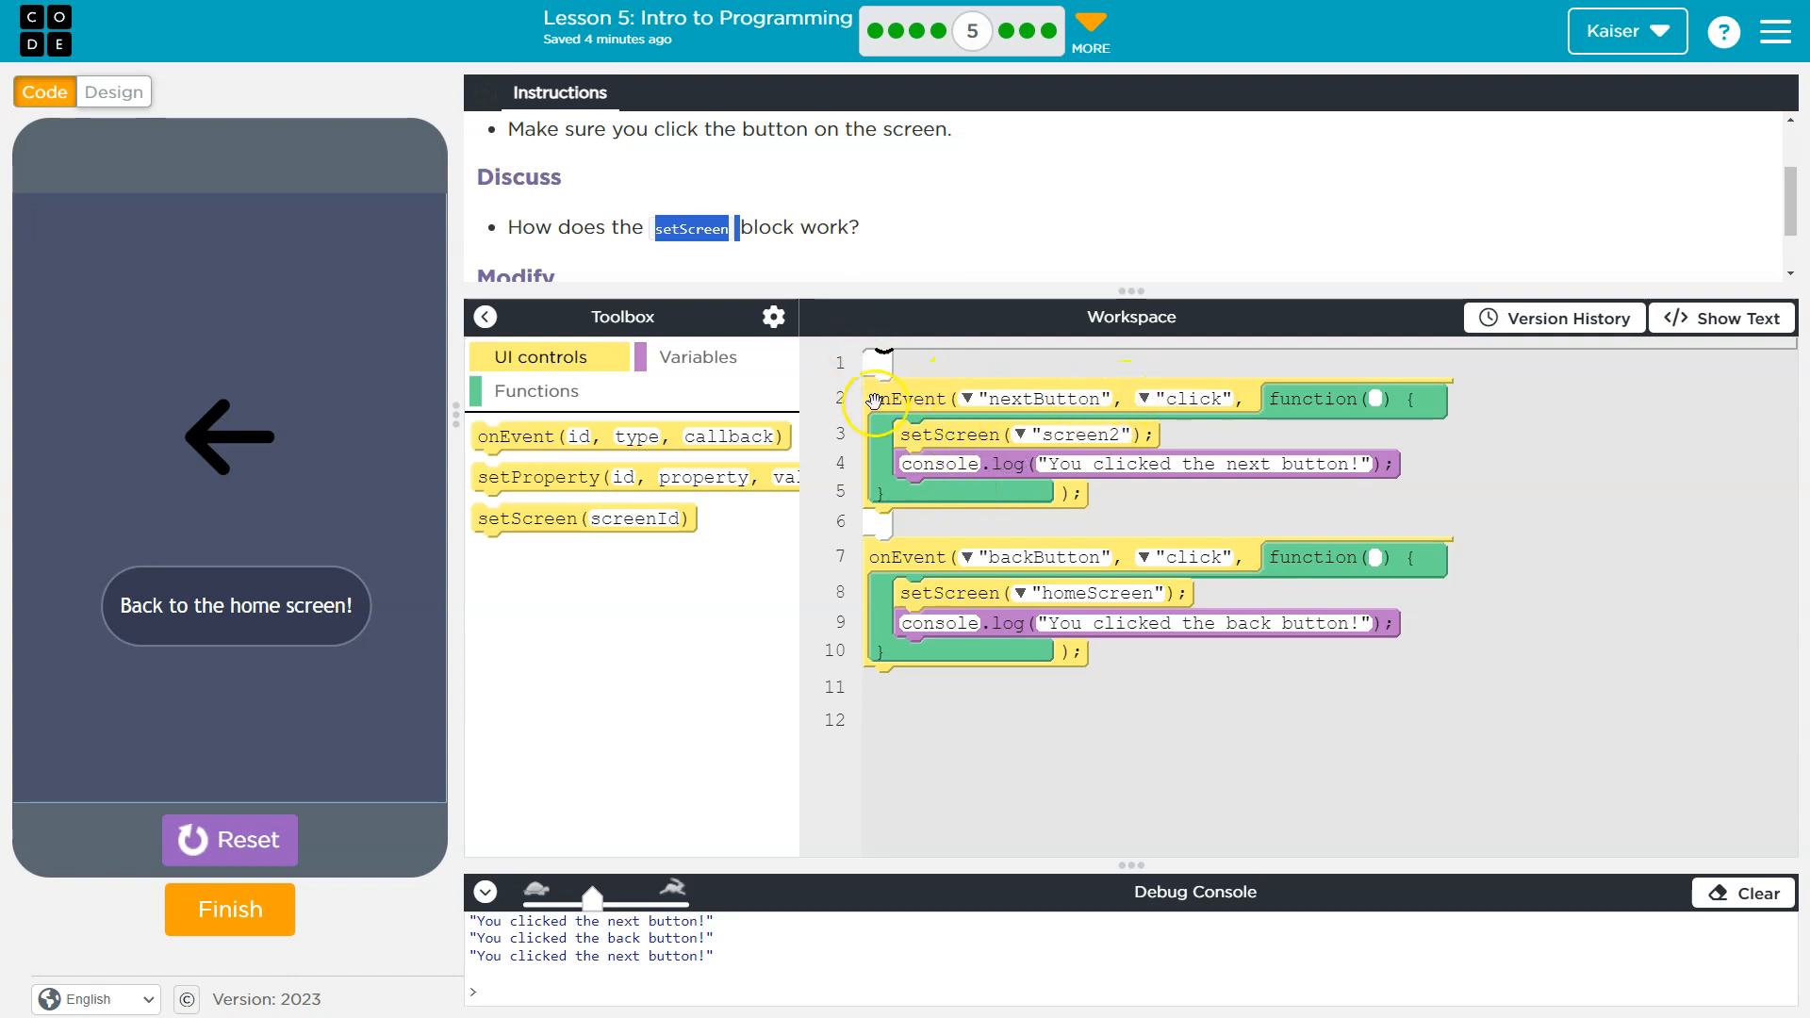
pyautogui.moveTo(1042, 498)
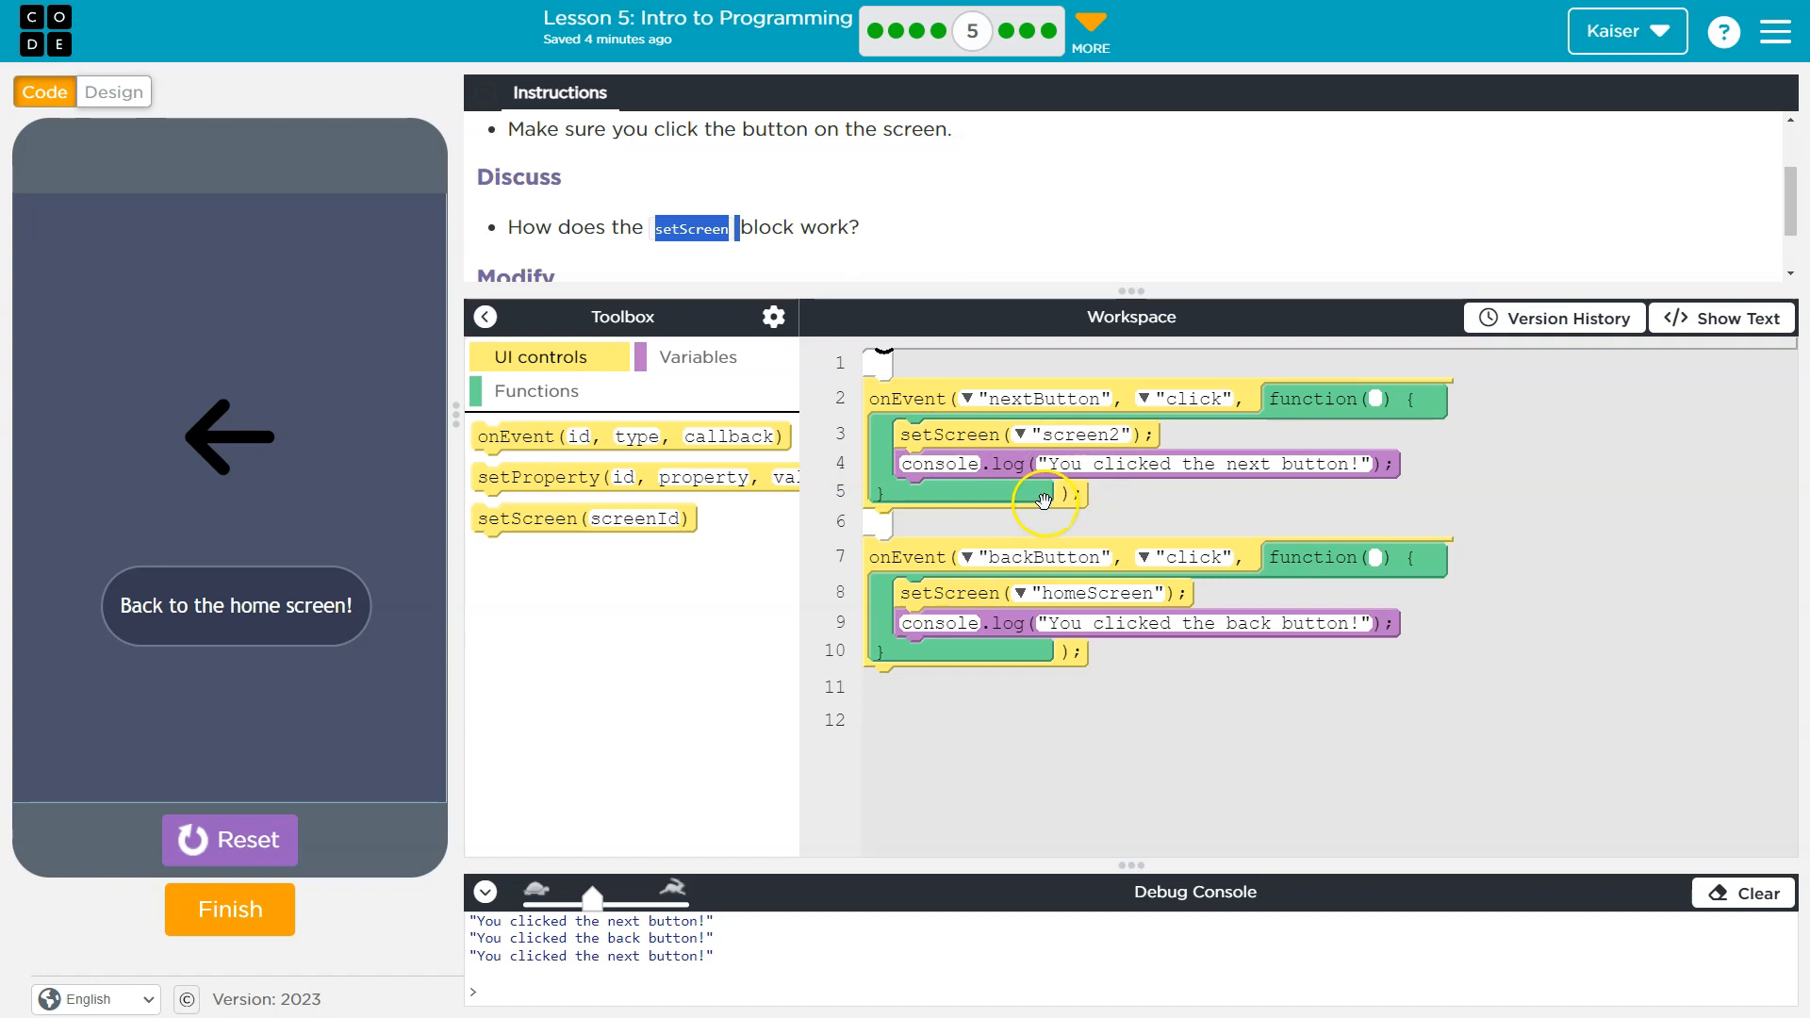
pyautogui.moveTo(1079, 550)
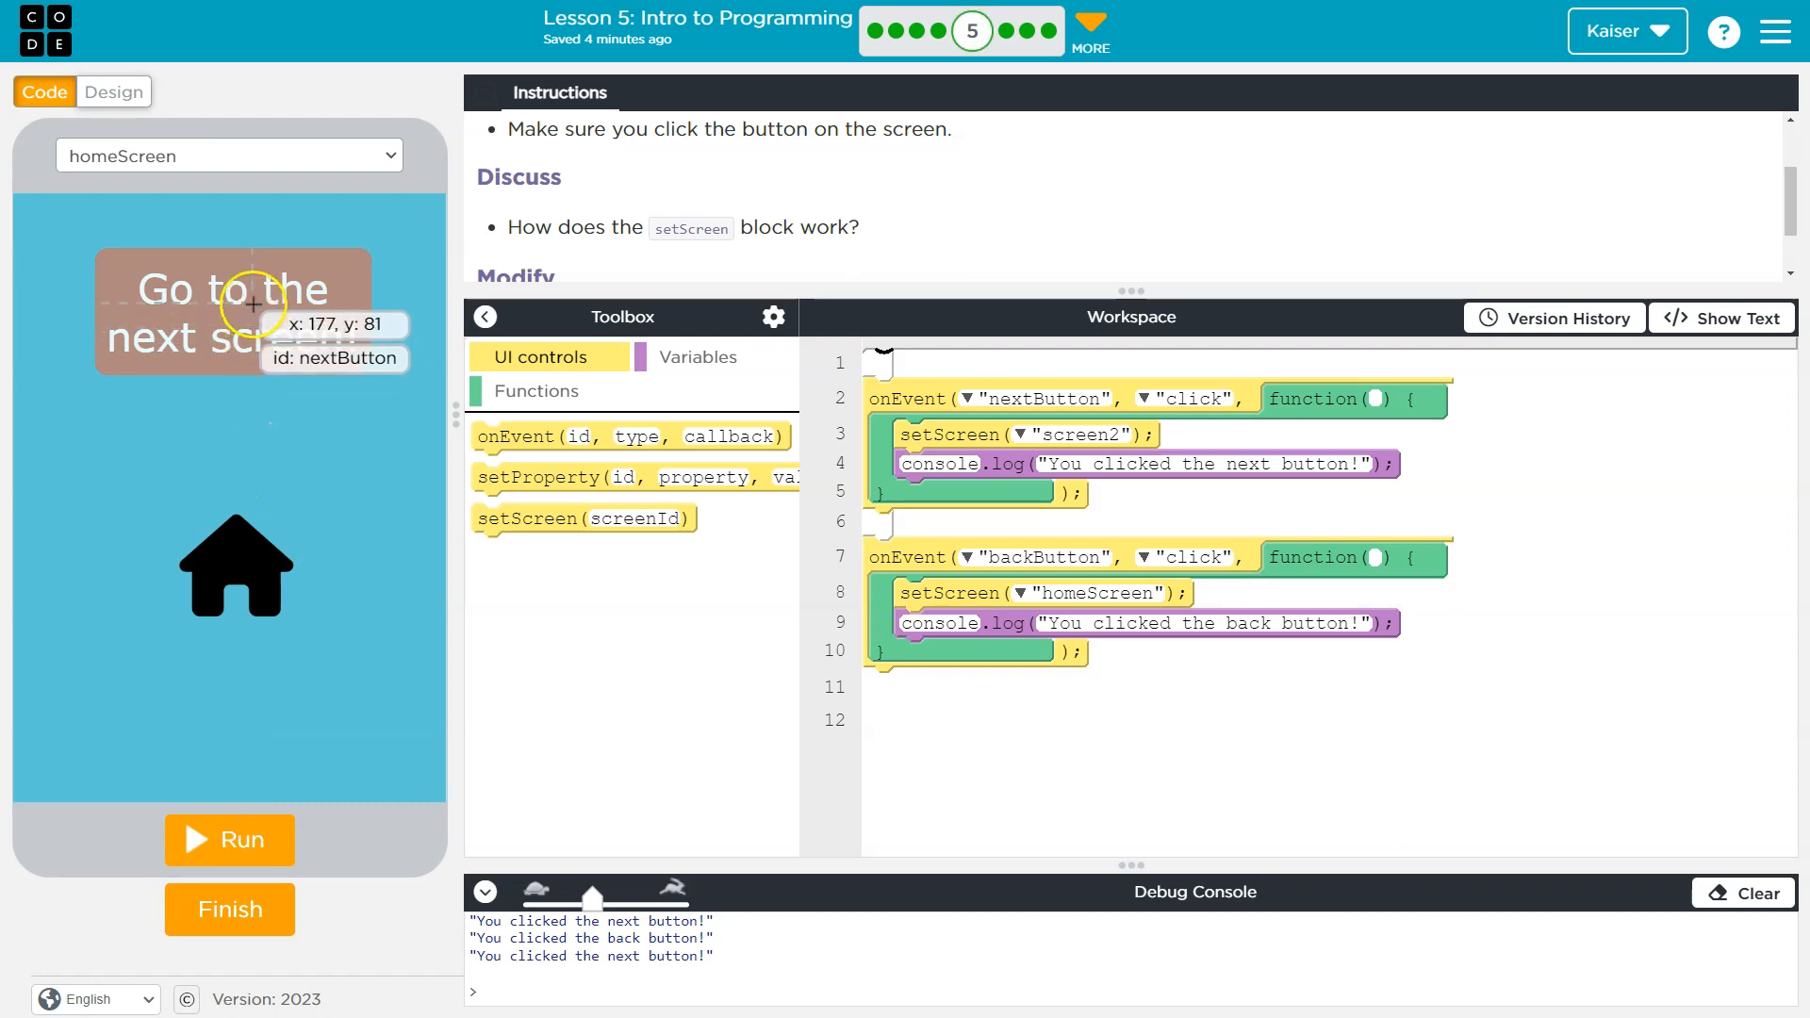
pyautogui.moveTo(1344, 520)
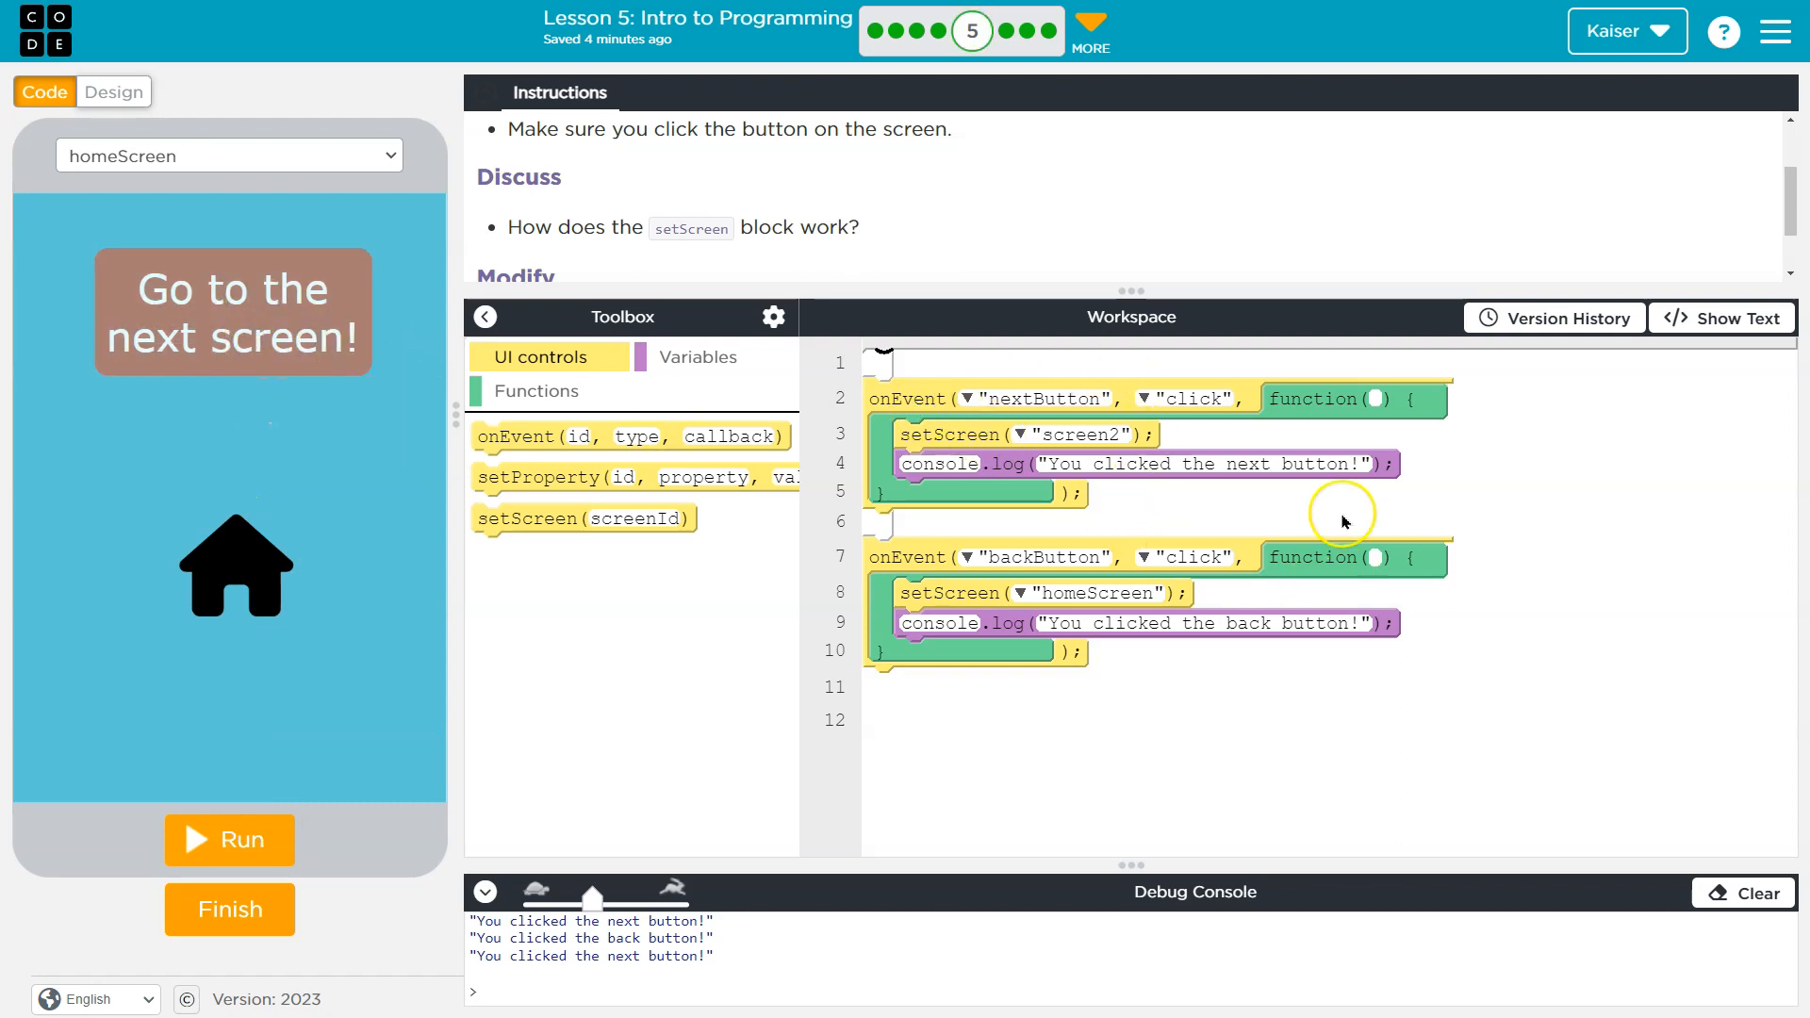
pyautogui.moveTo(1319, 433)
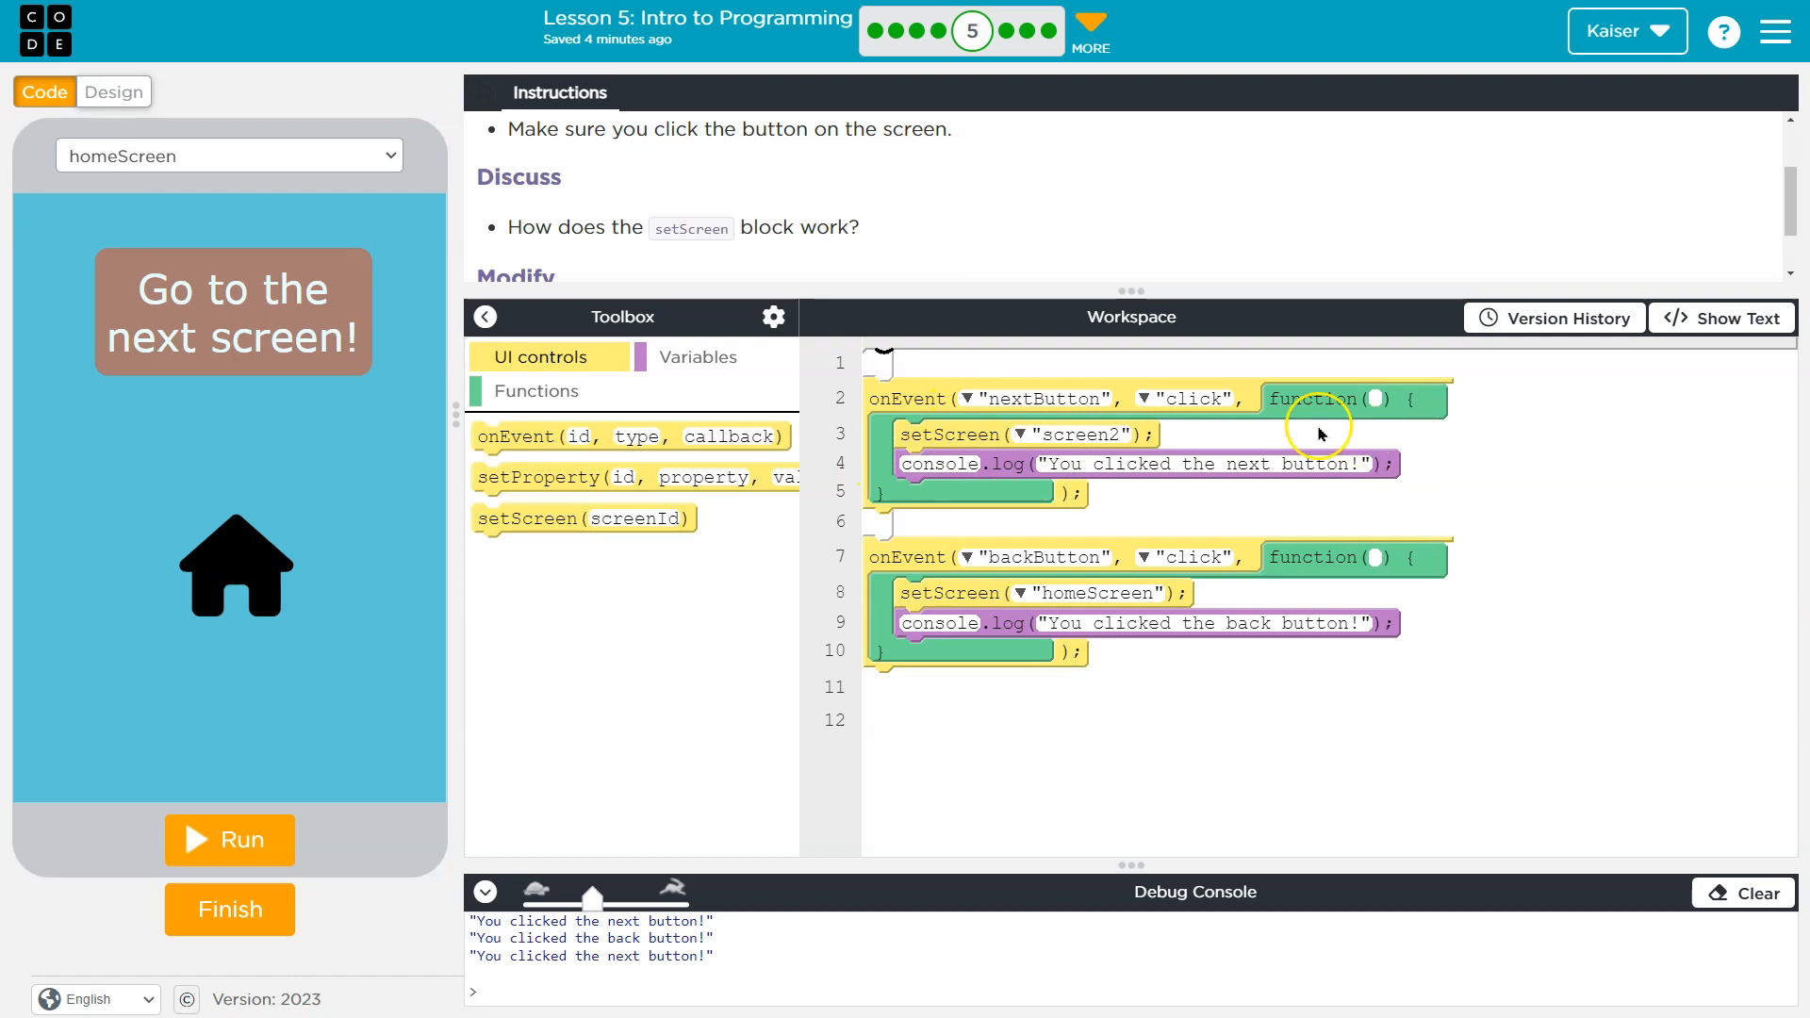
pyautogui.moveTo(1120, 524)
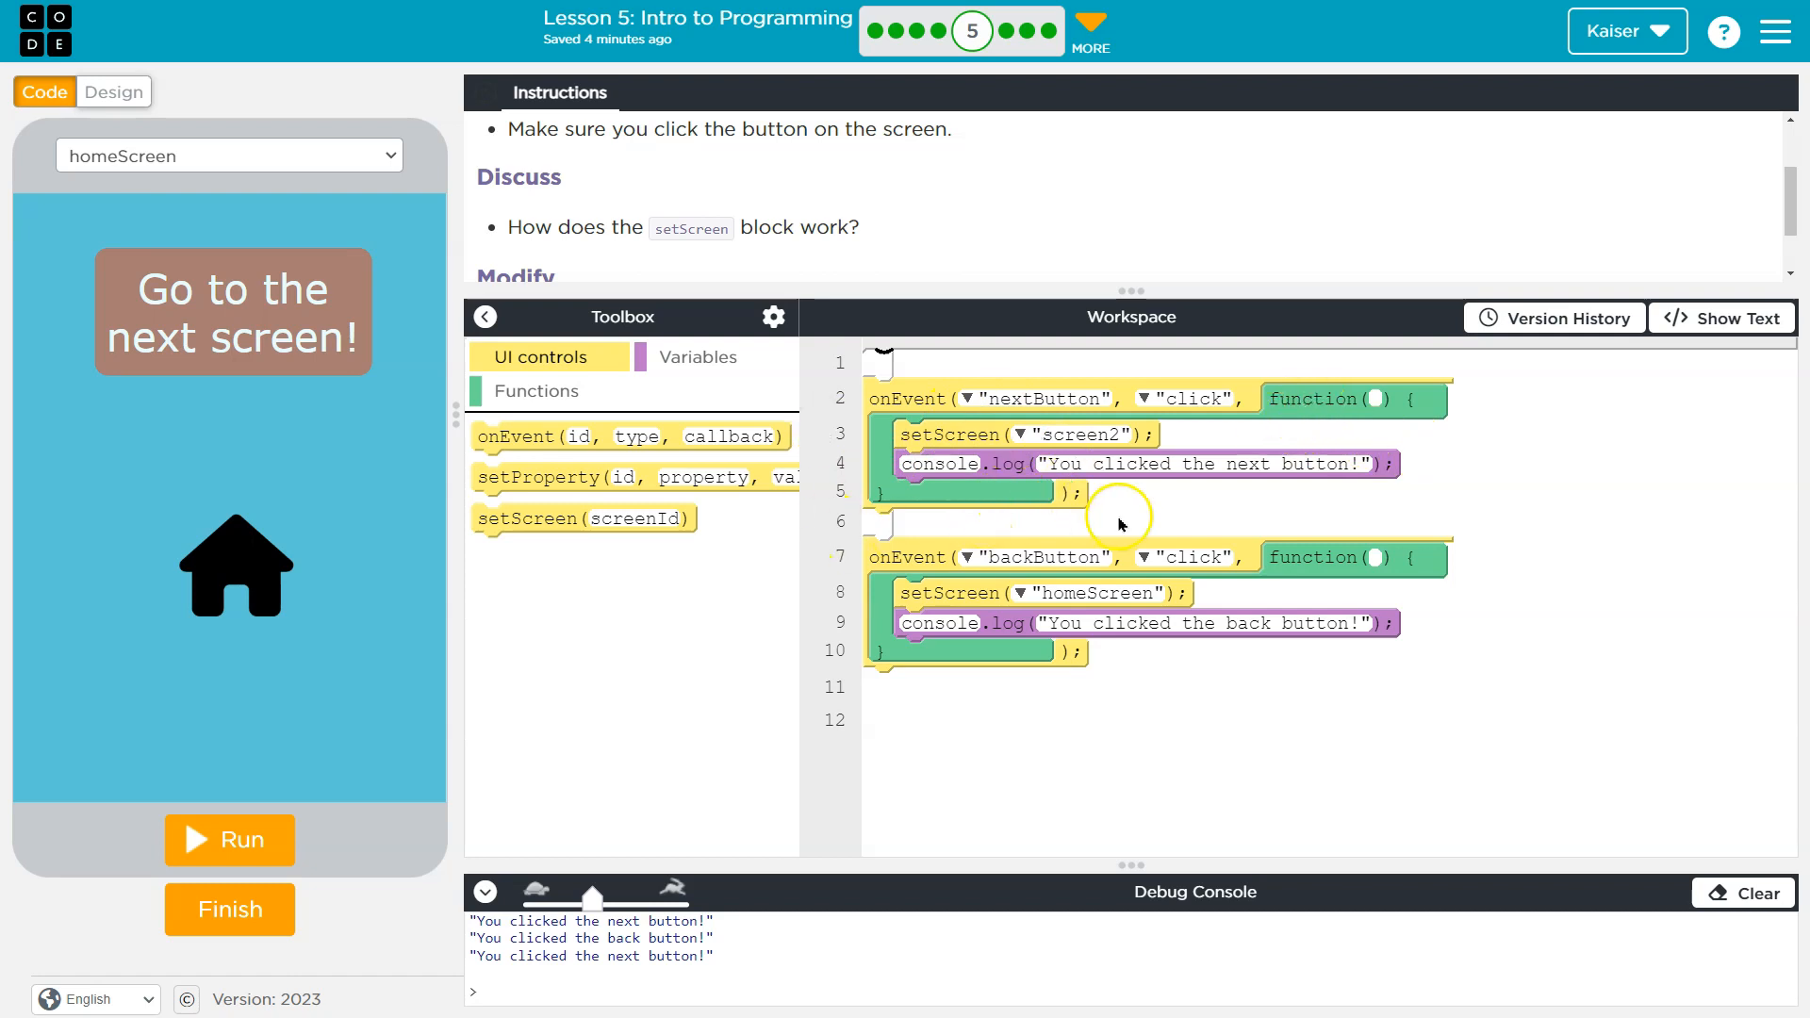
pyautogui.moveTo(1108, 518)
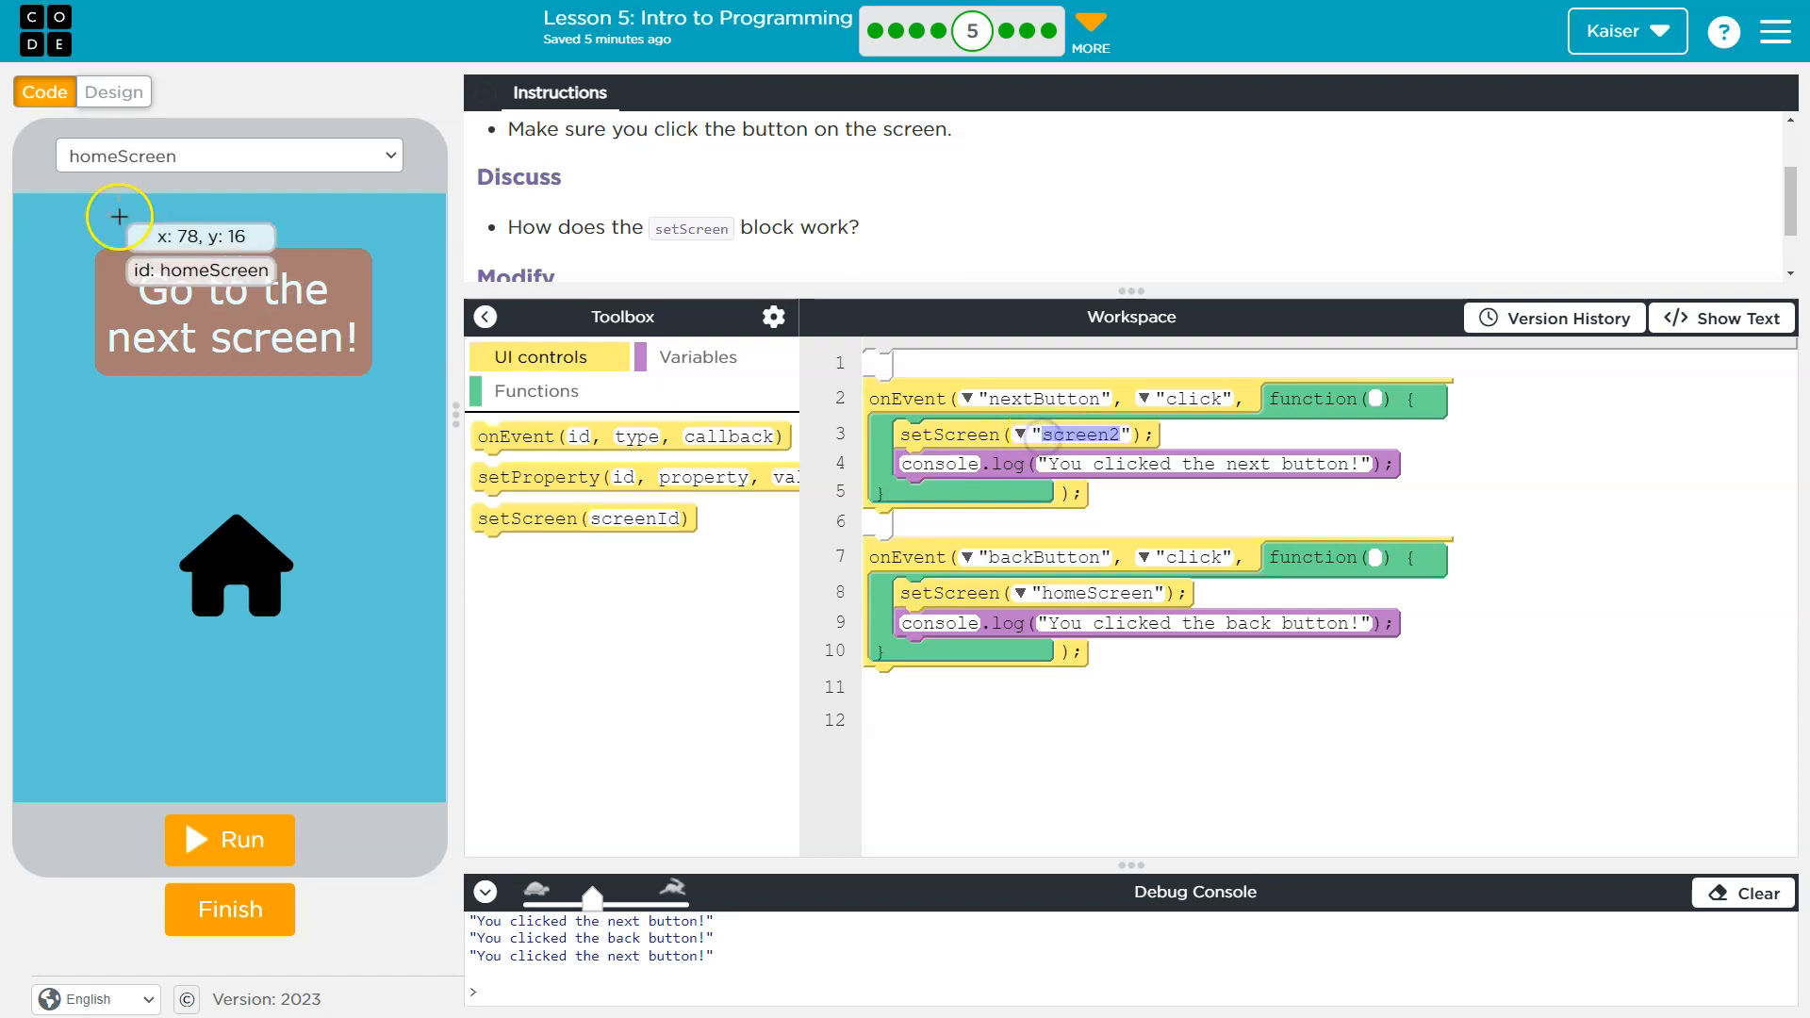
pyautogui.click(228, 155)
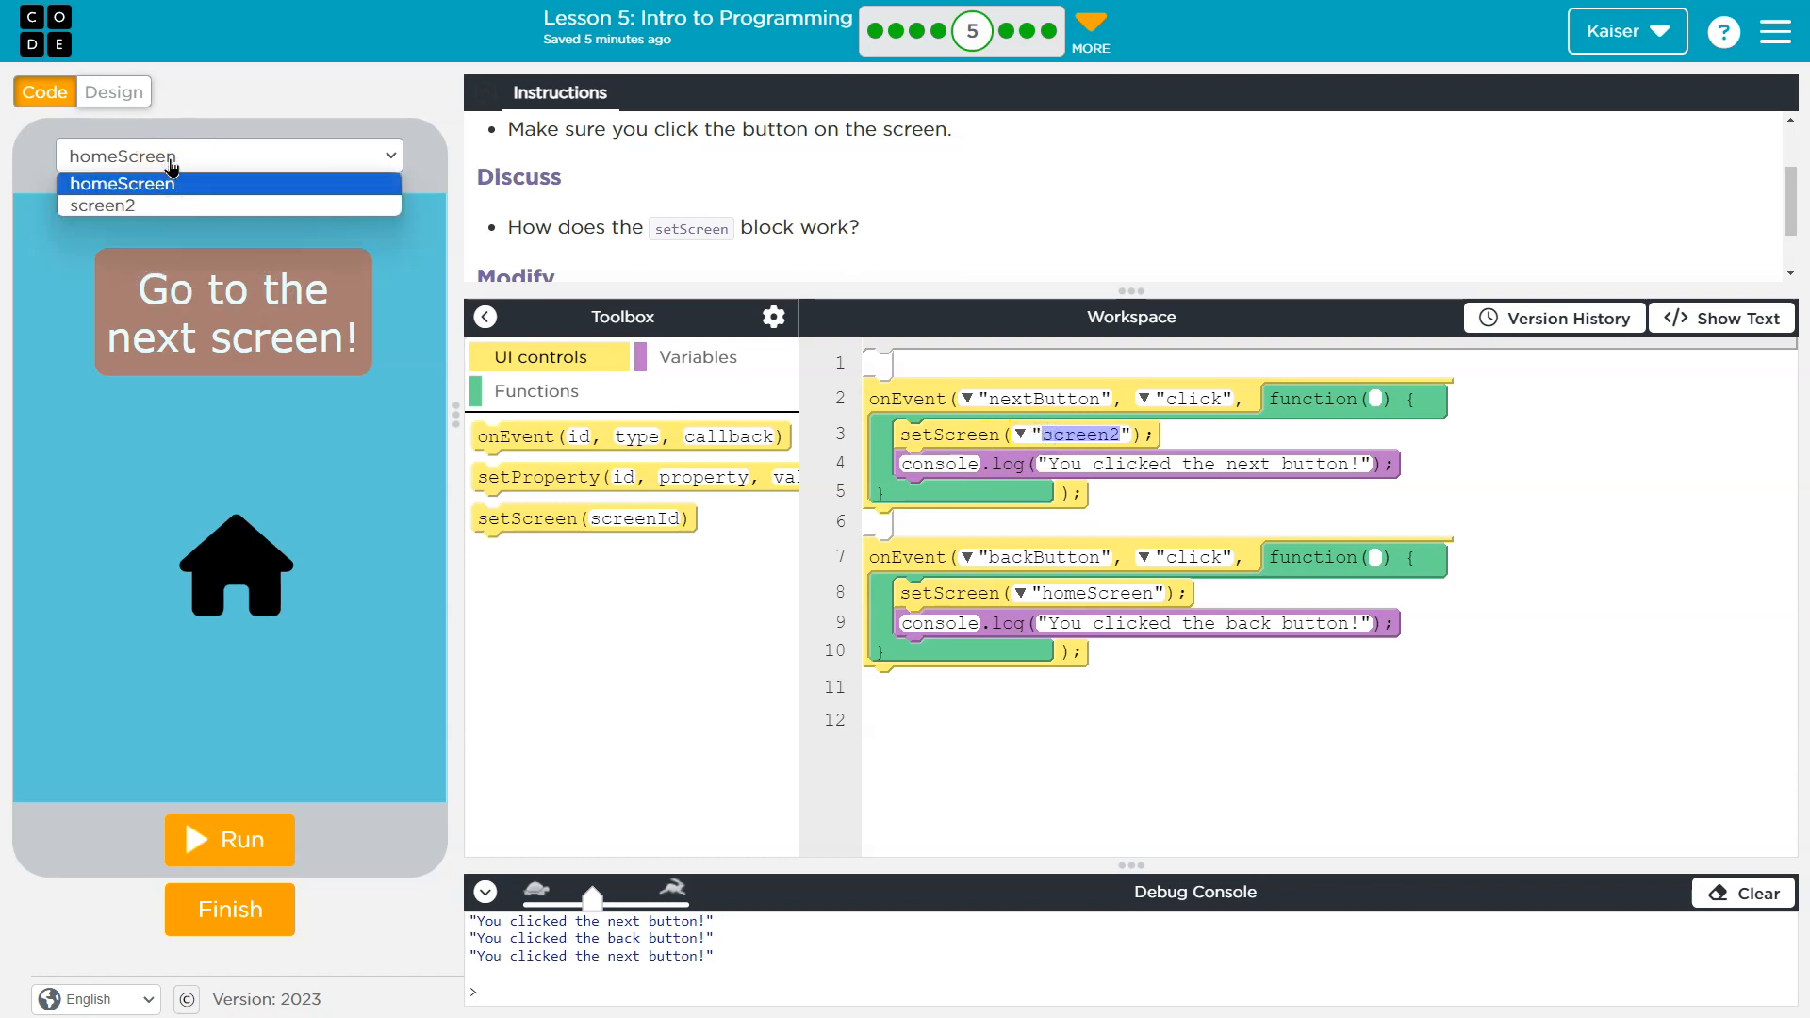
pyautogui.click(102, 205)
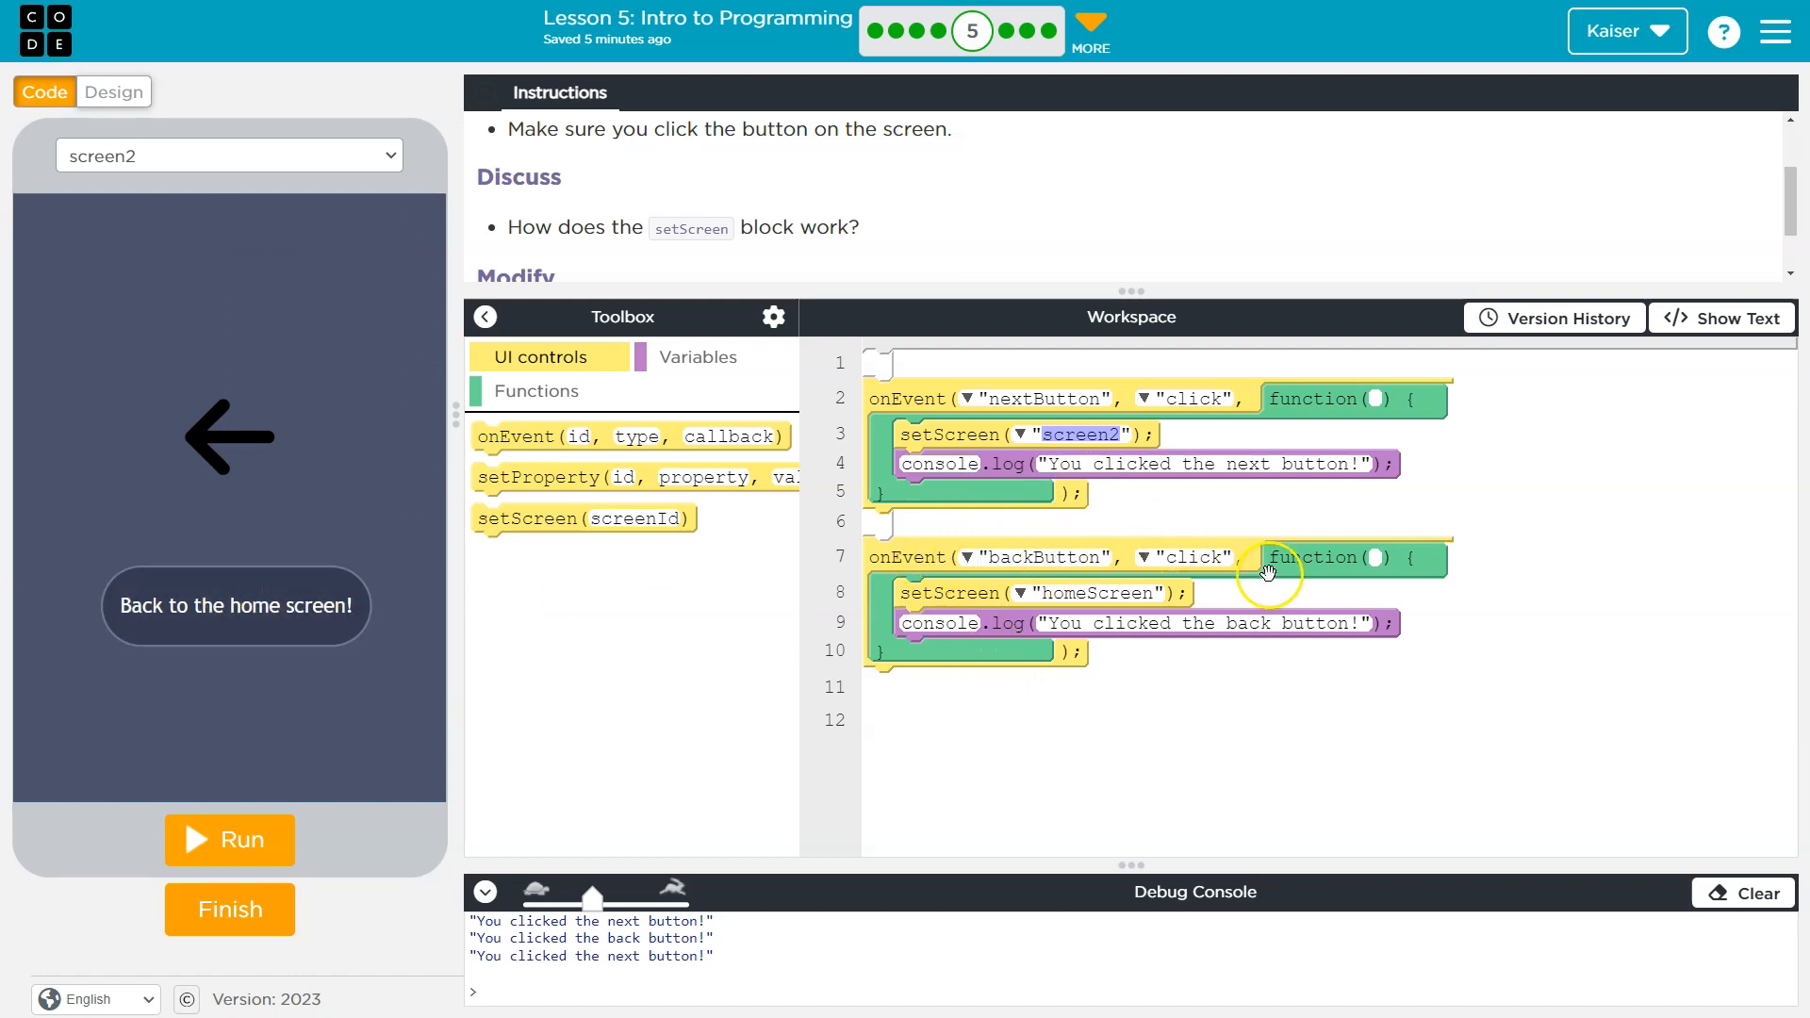
pyautogui.moveTo(527, 599)
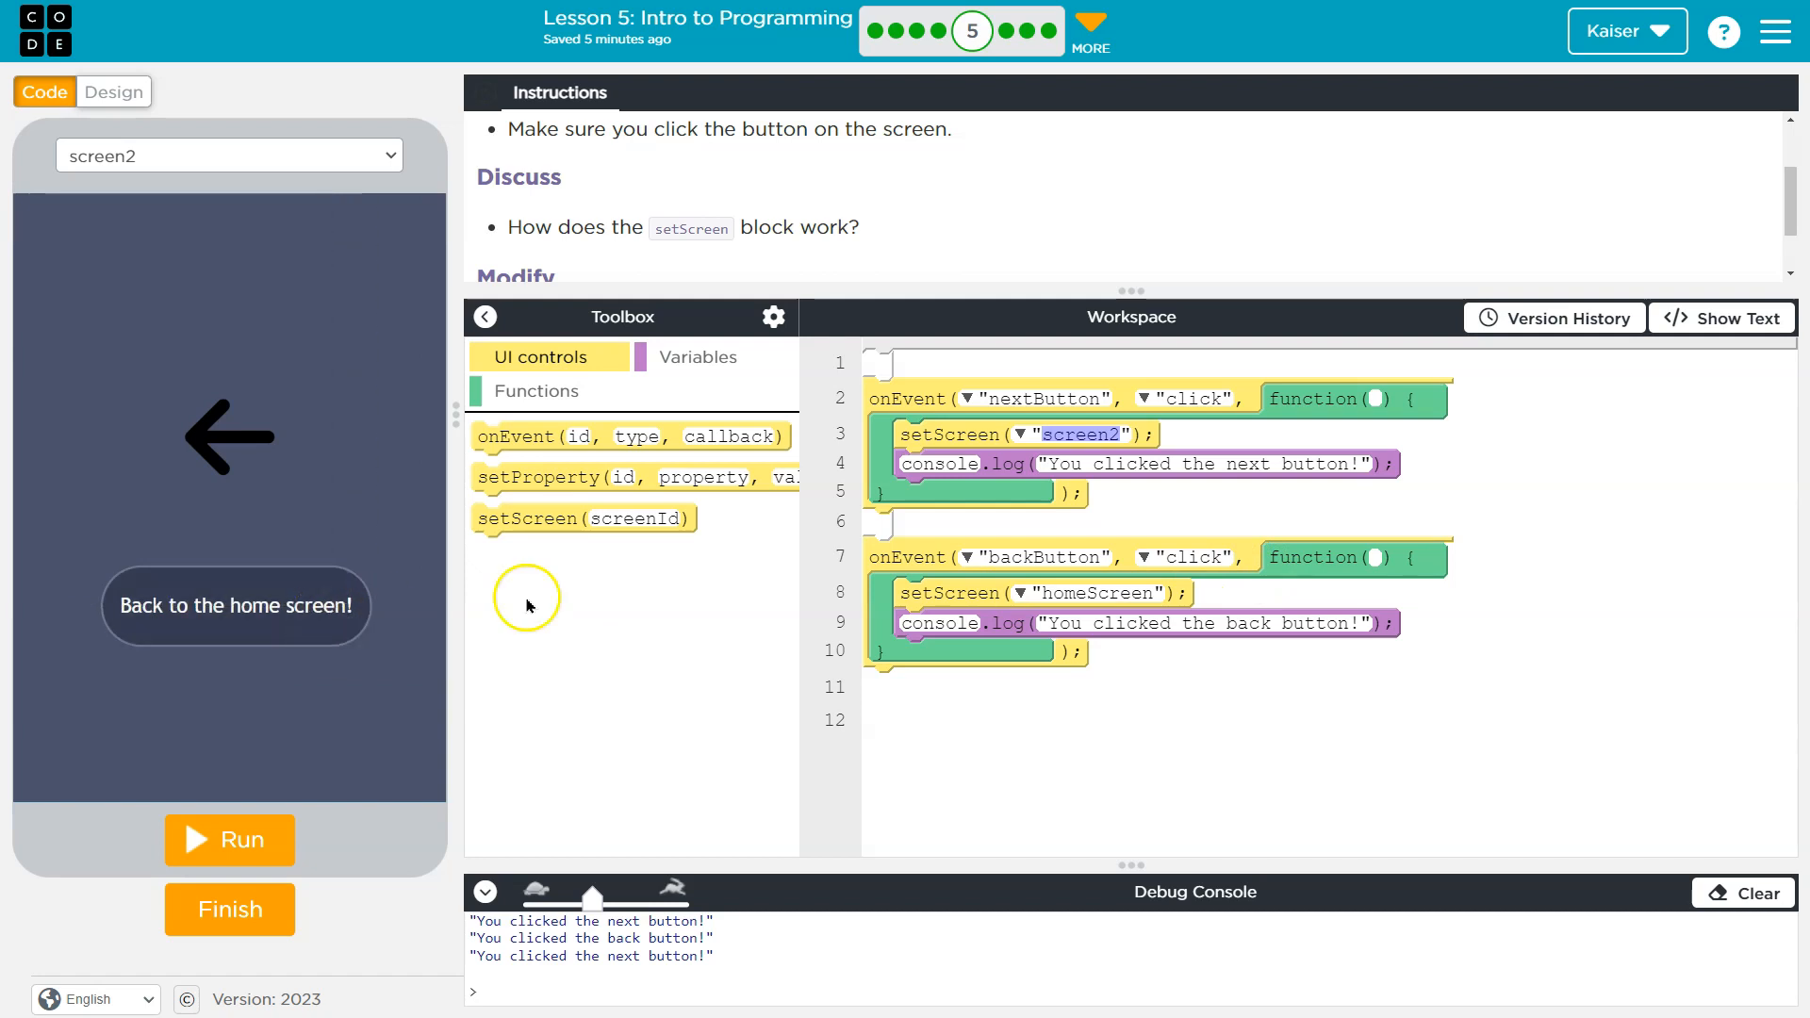
pyautogui.click(230, 154)
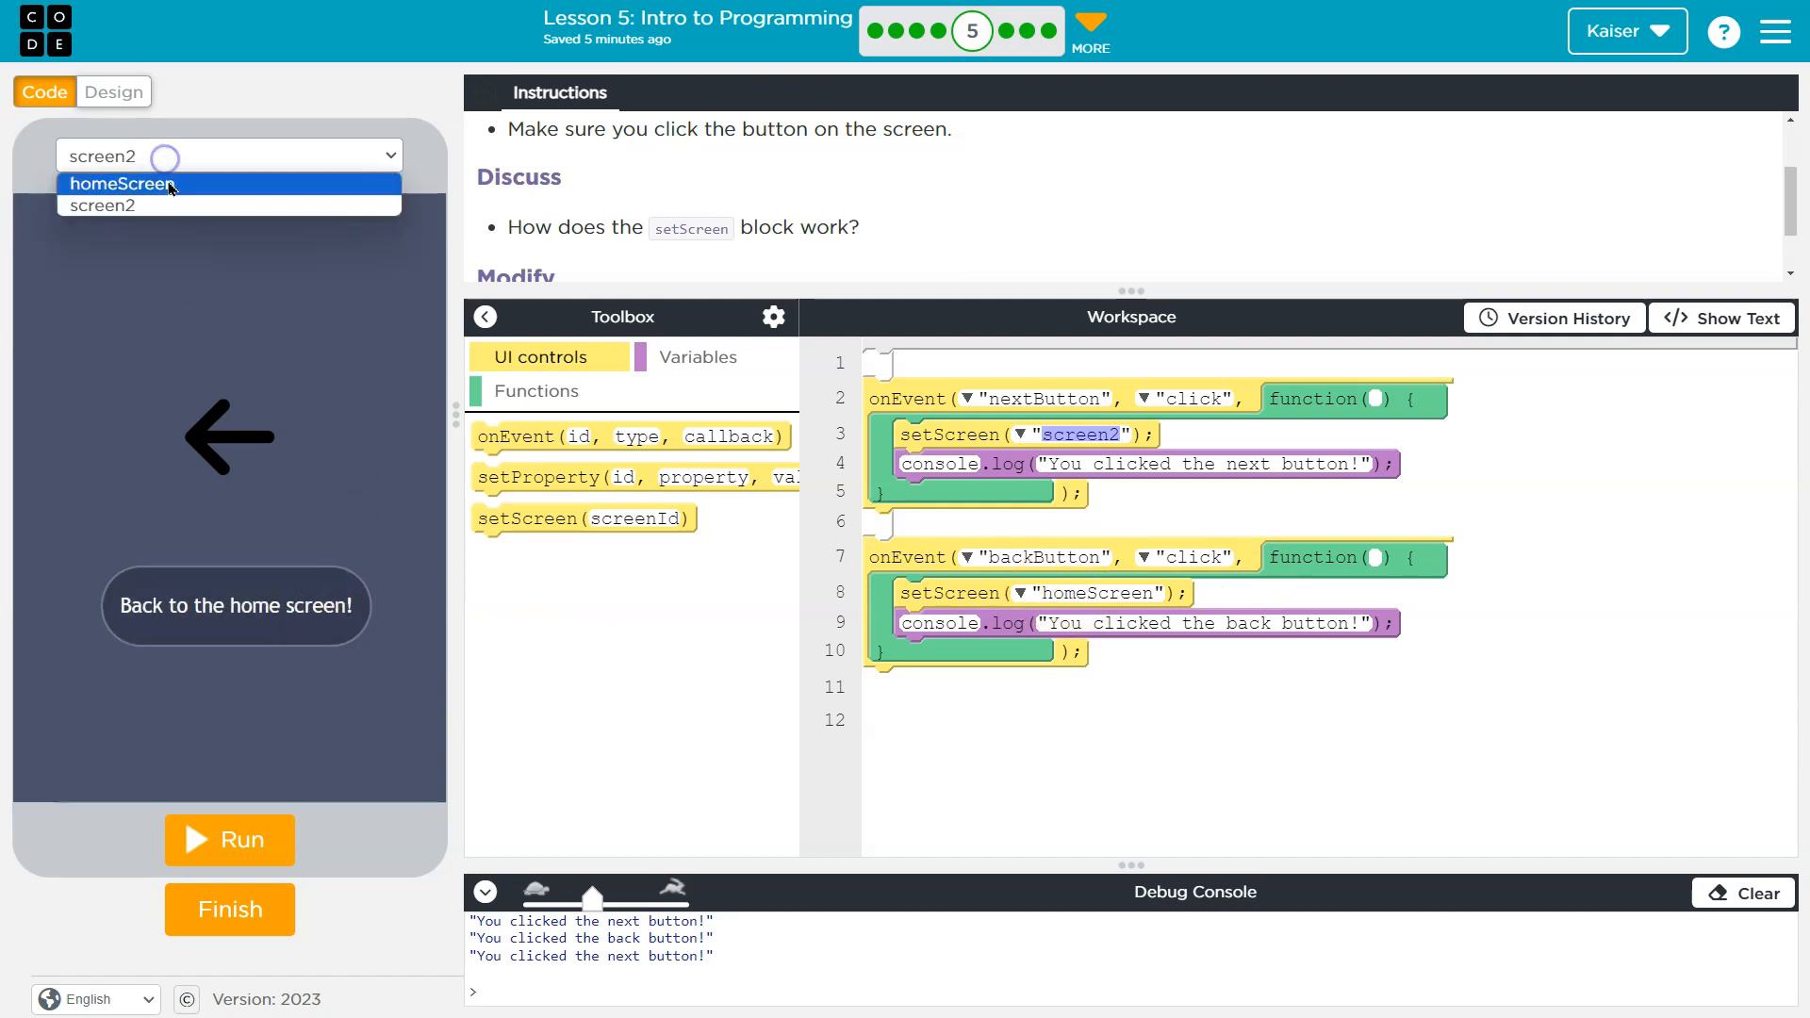
pyautogui.click(121, 184)
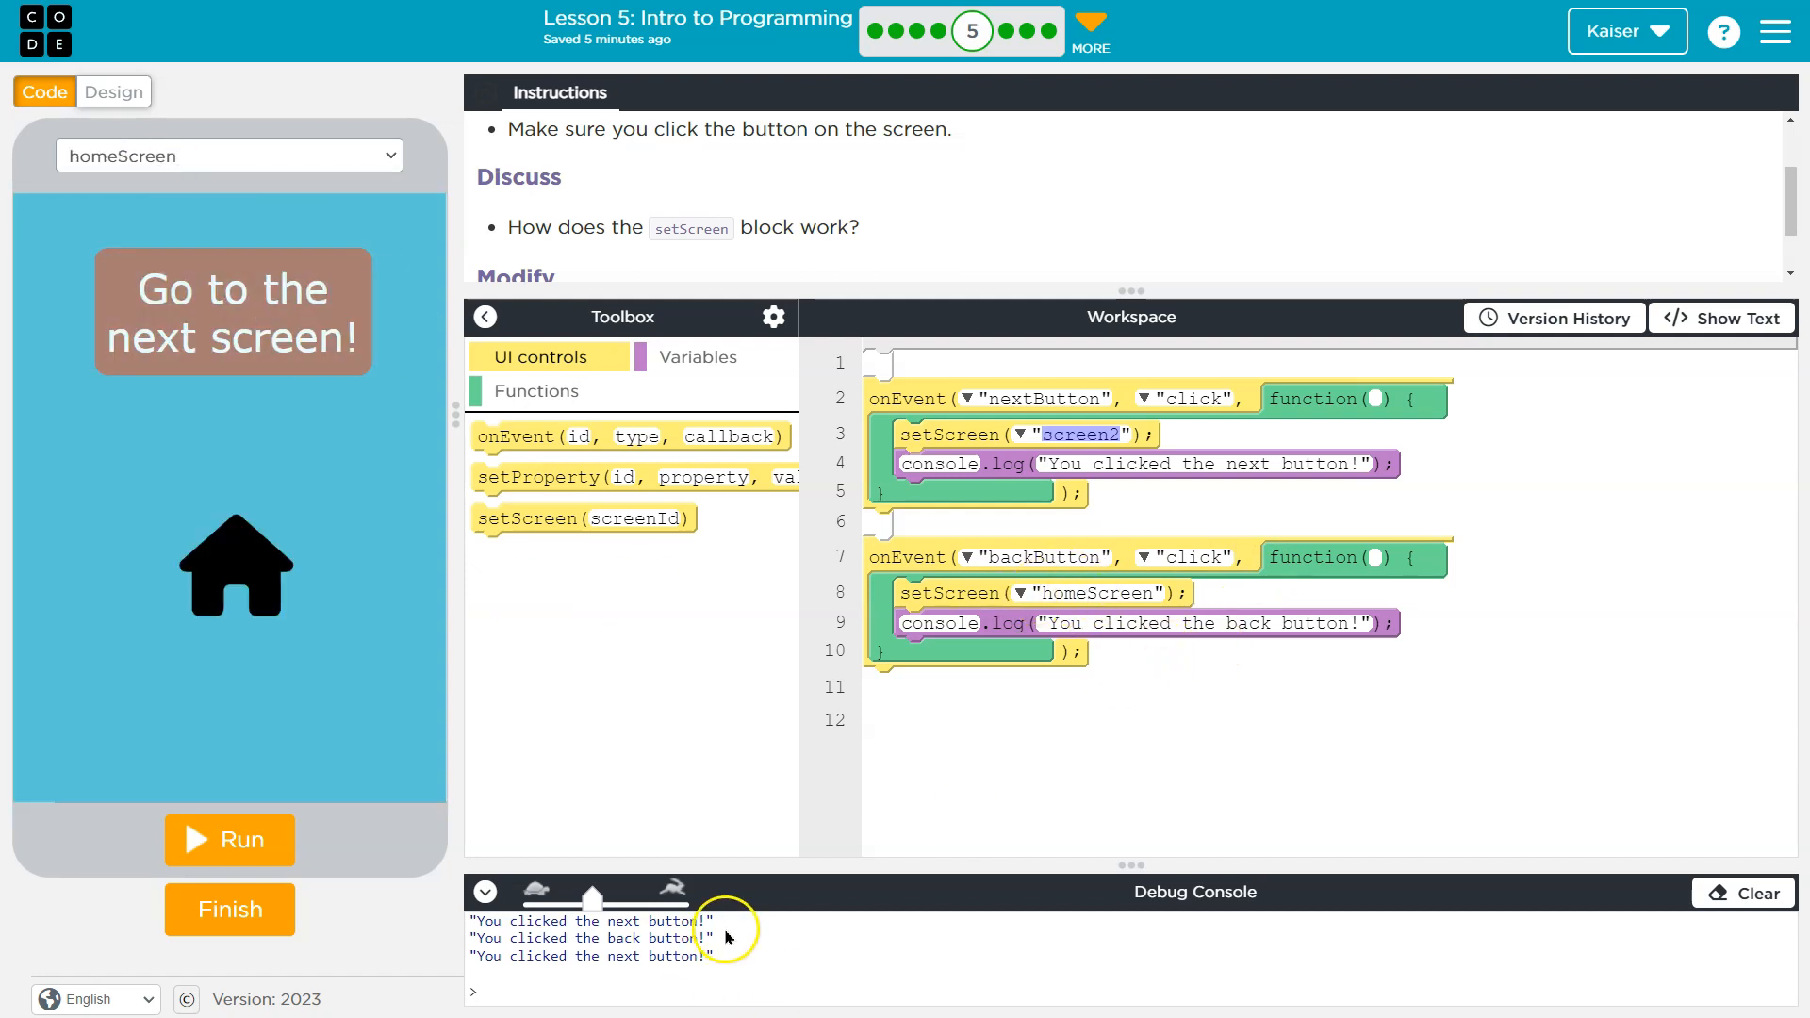
pyautogui.scroll(-3)
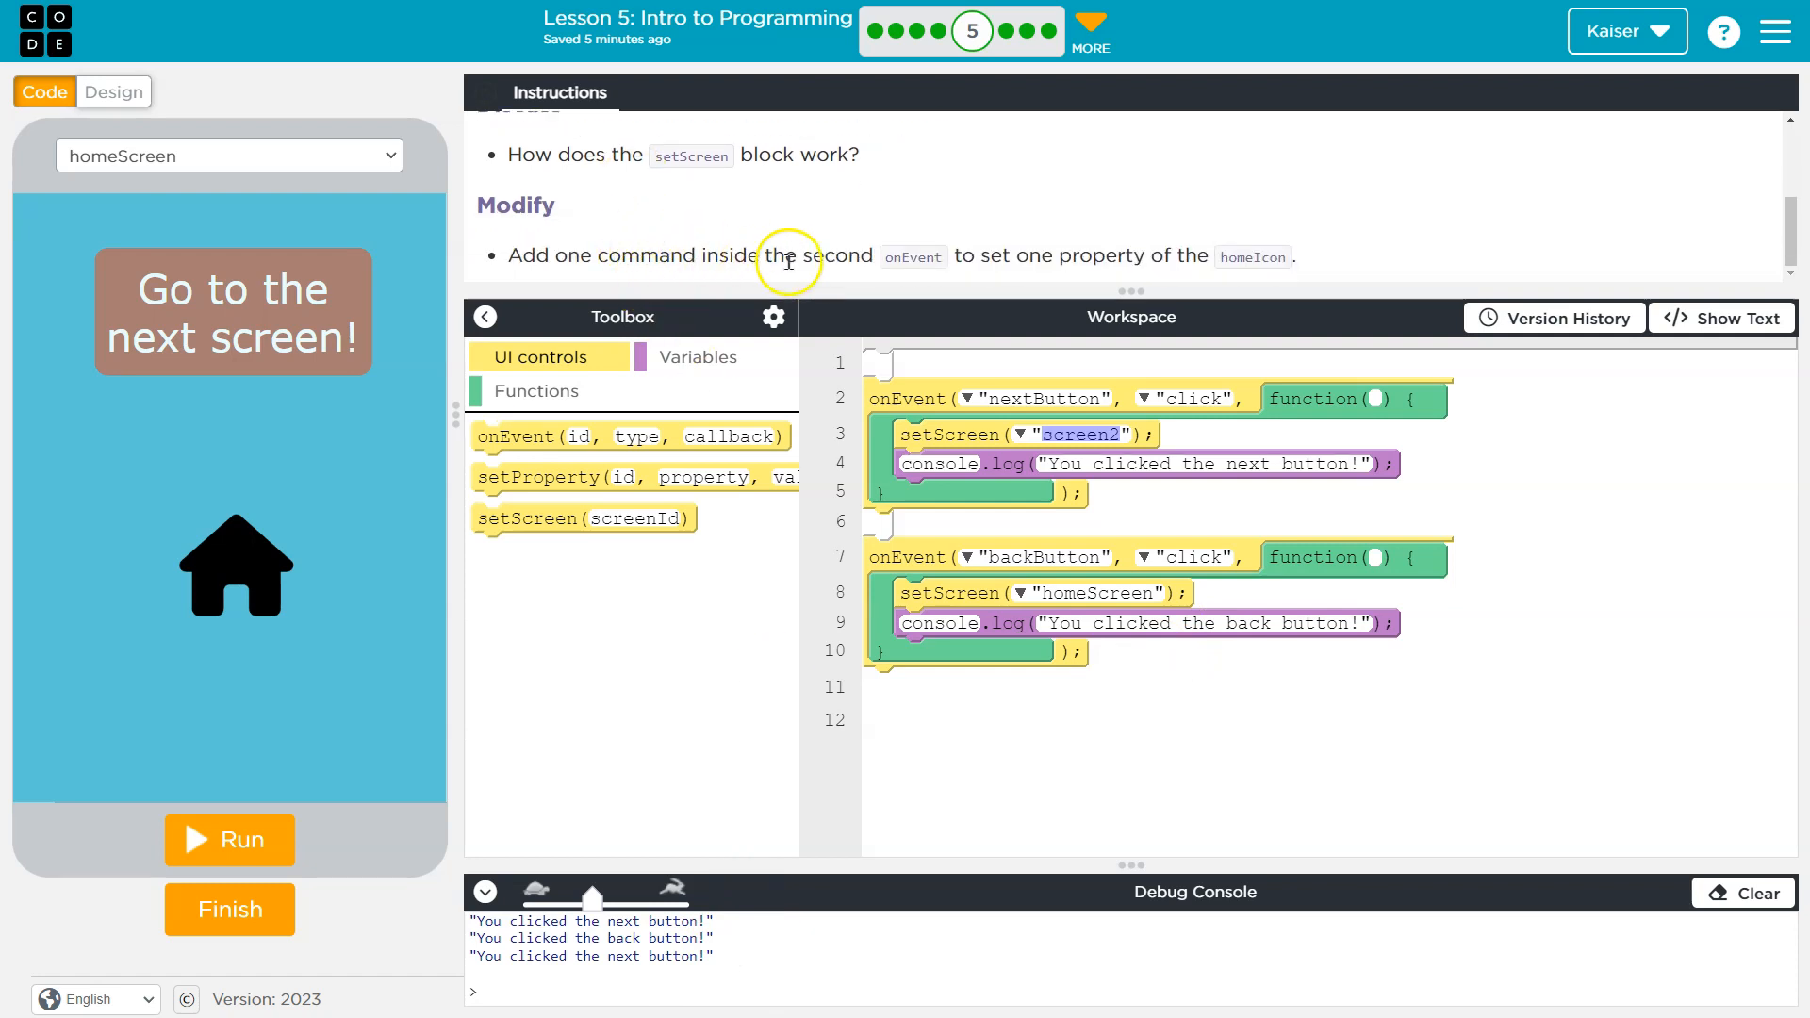
pyautogui.moveTo(946, 271)
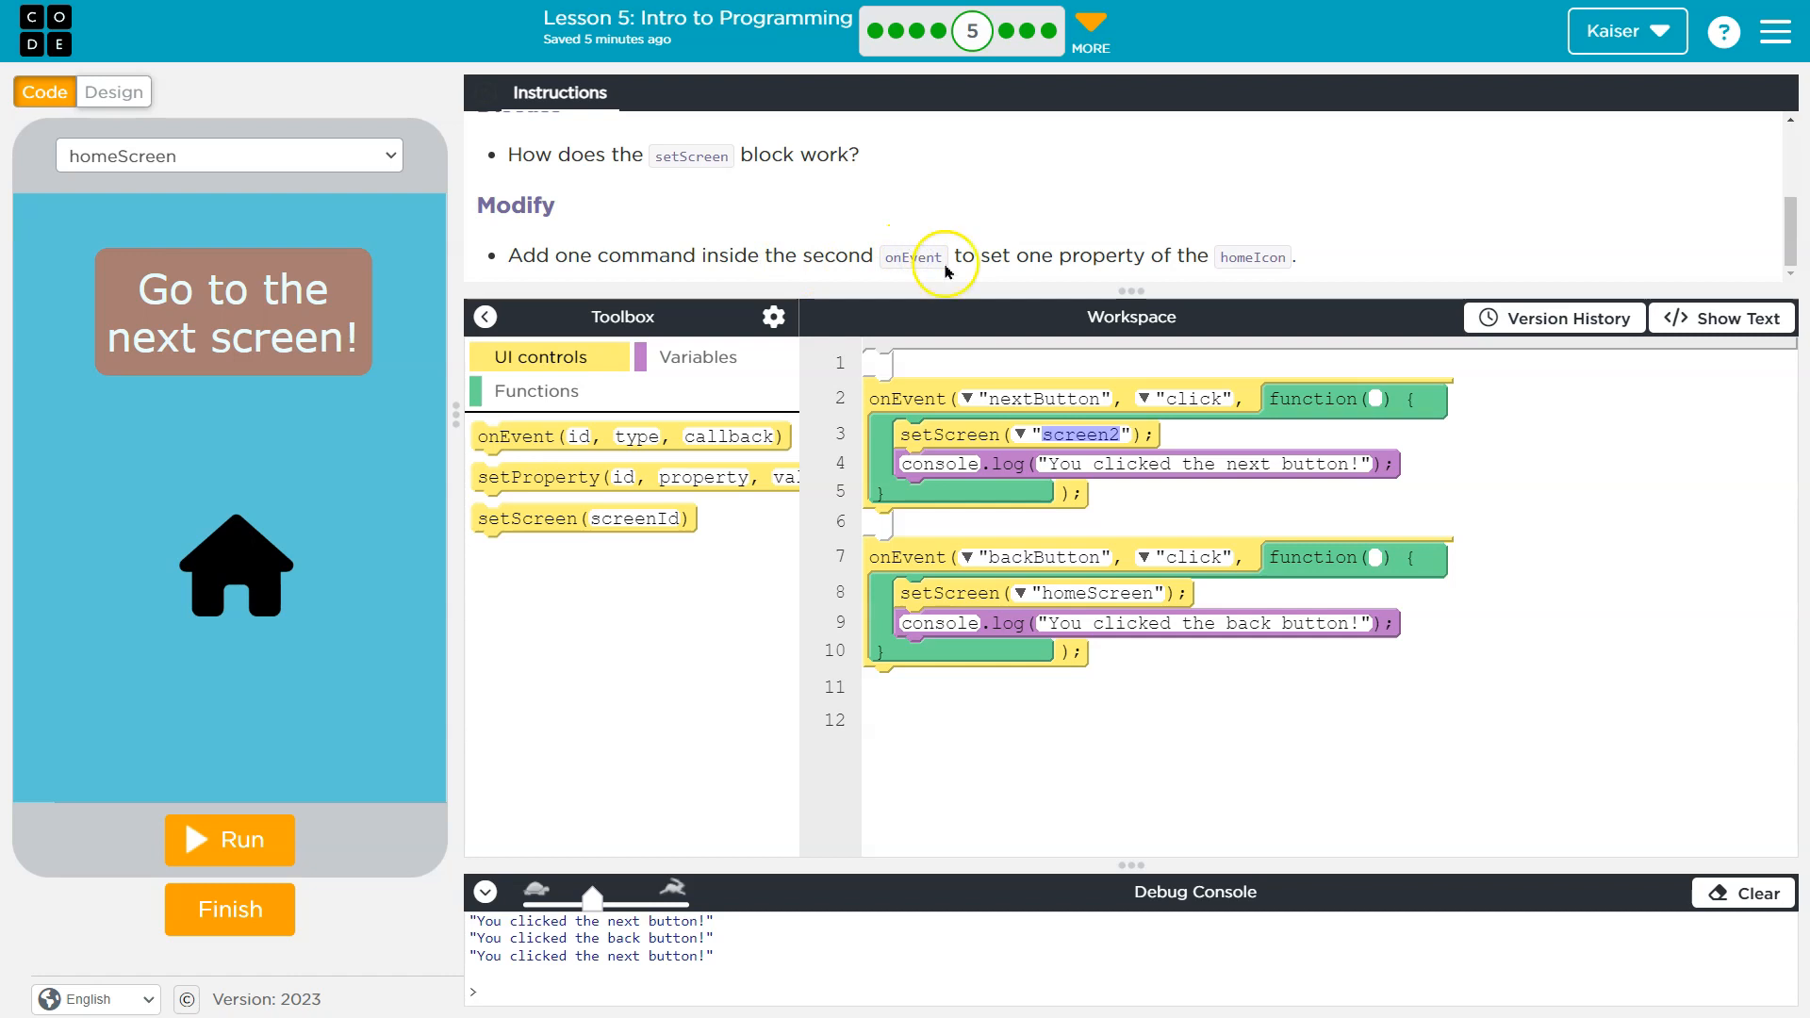
pyautogui.moveTo(1109, 264)
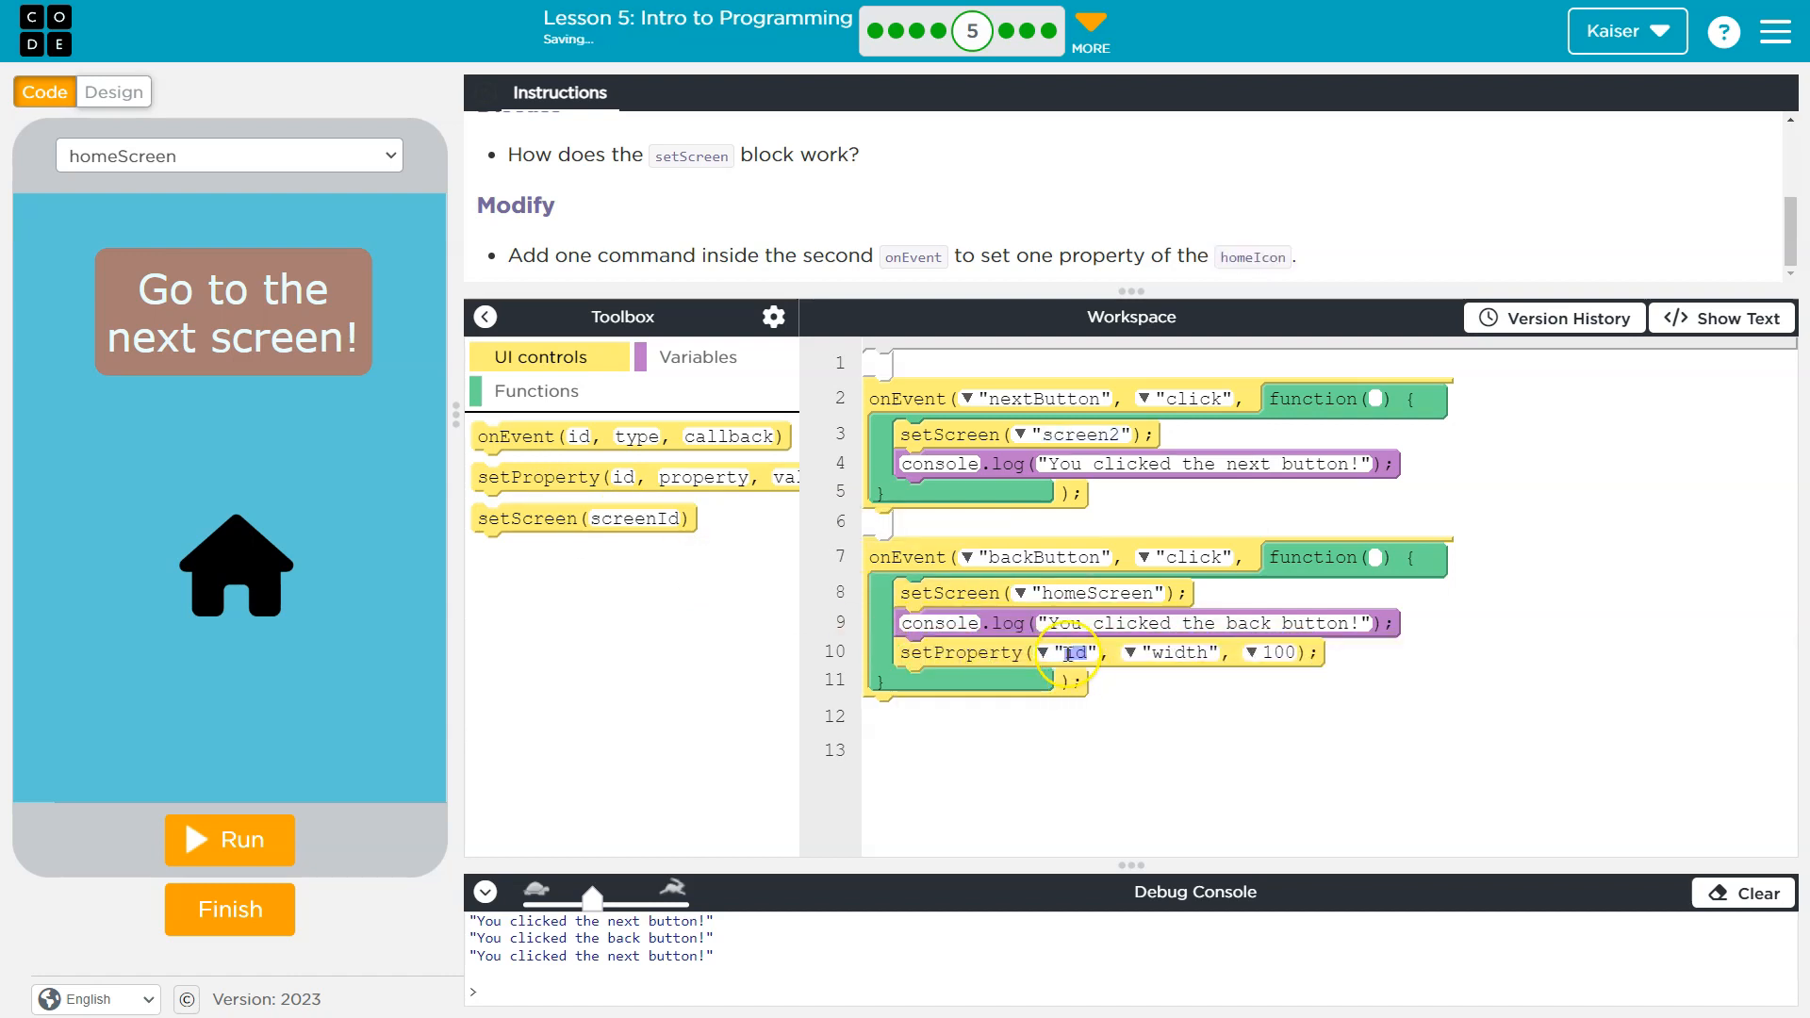
# Step: Configure the new setProperty to target homeIcon's icon-color with value red
pyautogui.click(1045, 652)
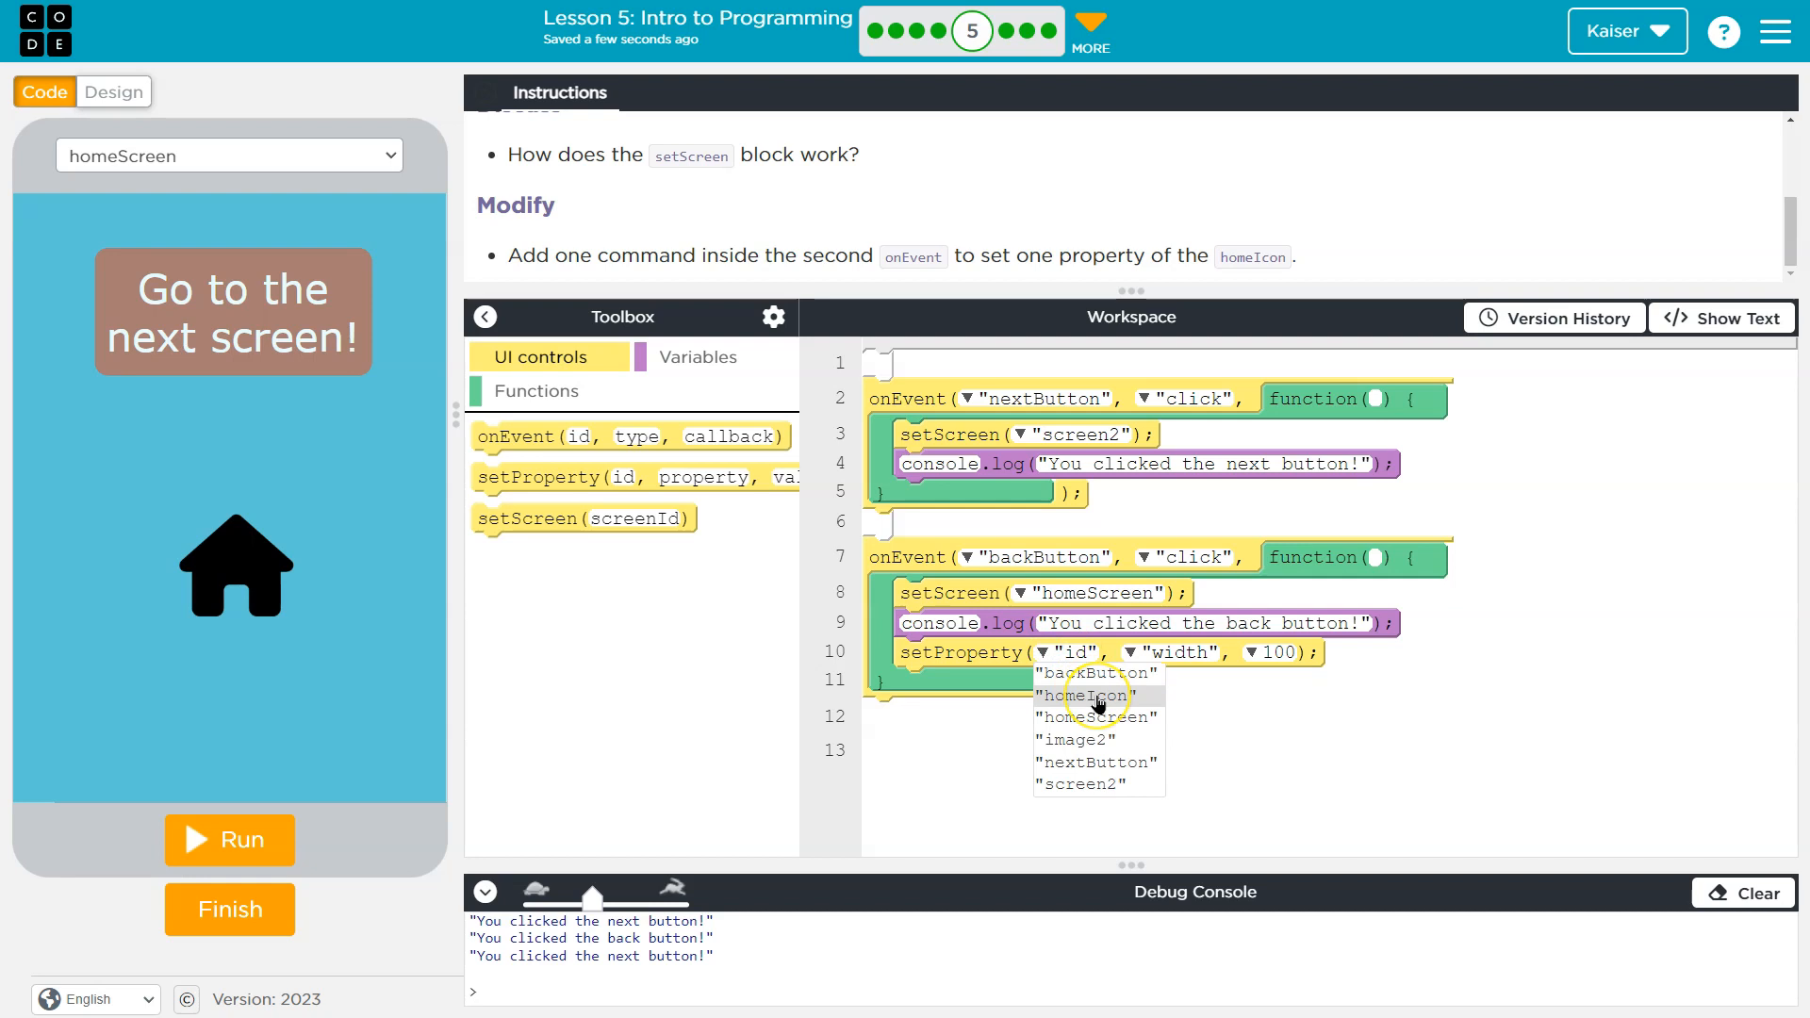
pyautogui.click(1086, 696)
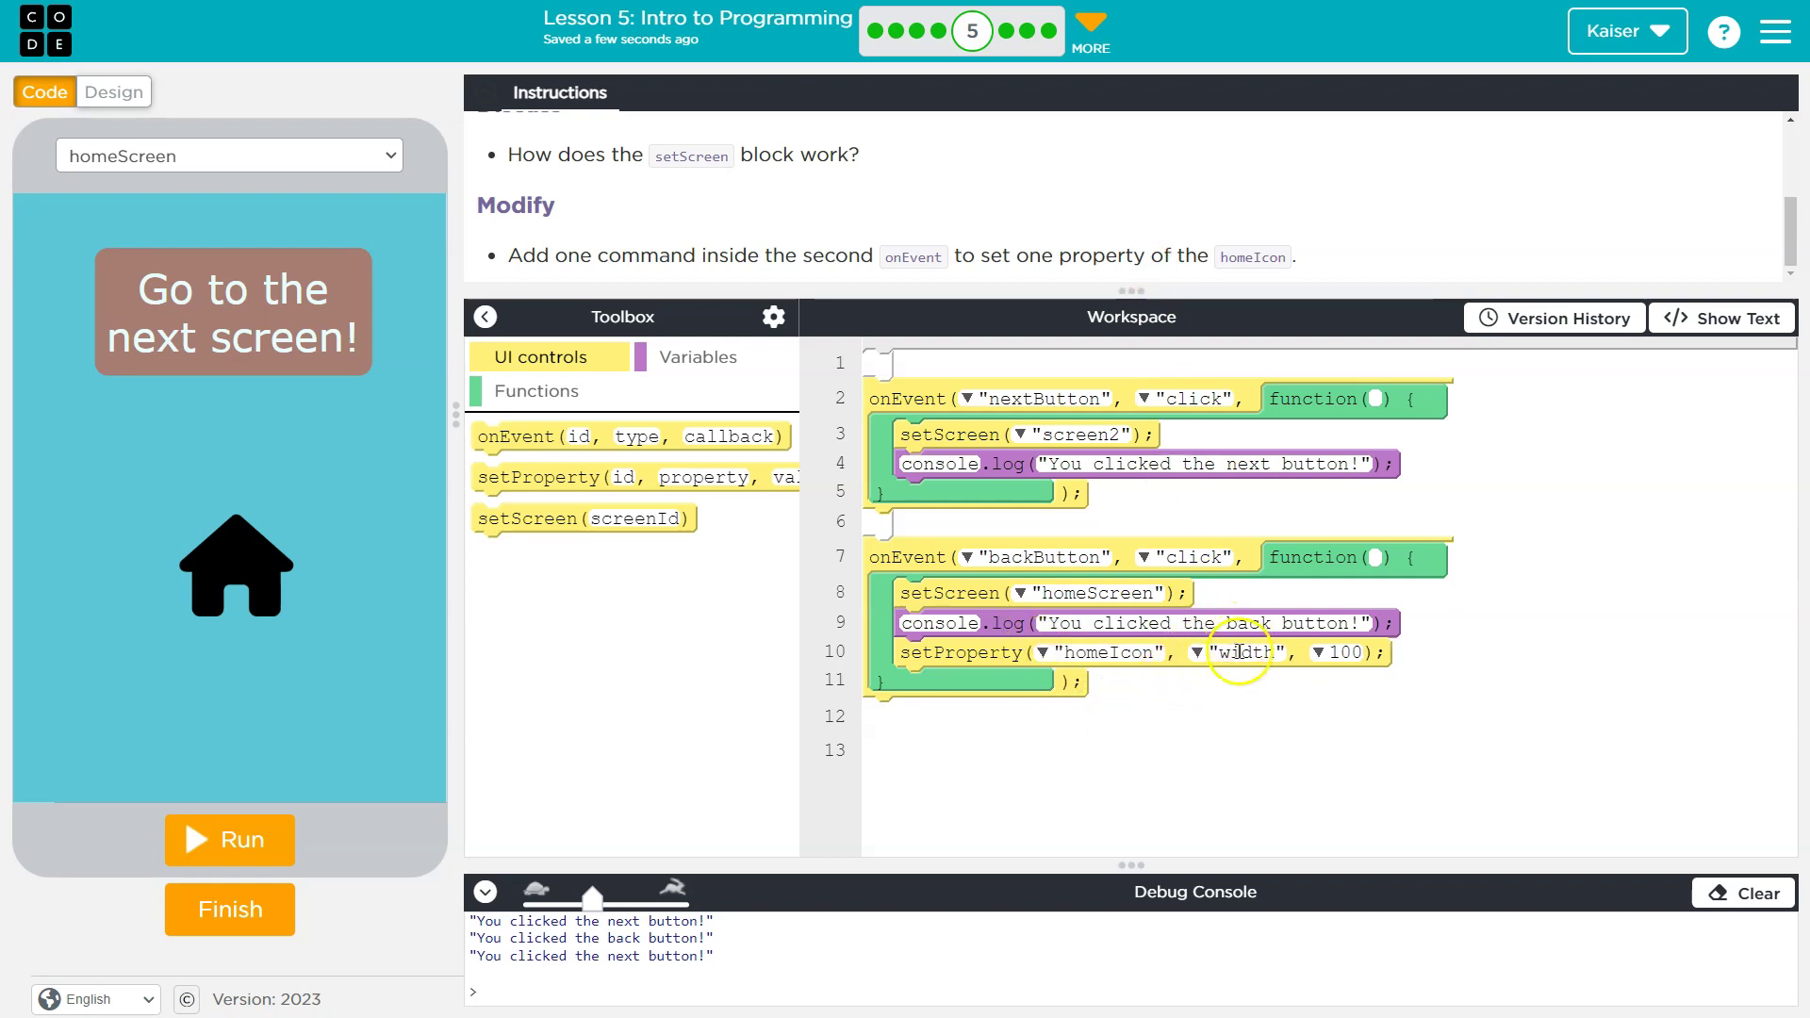
pyautogui.click(1245, 652)
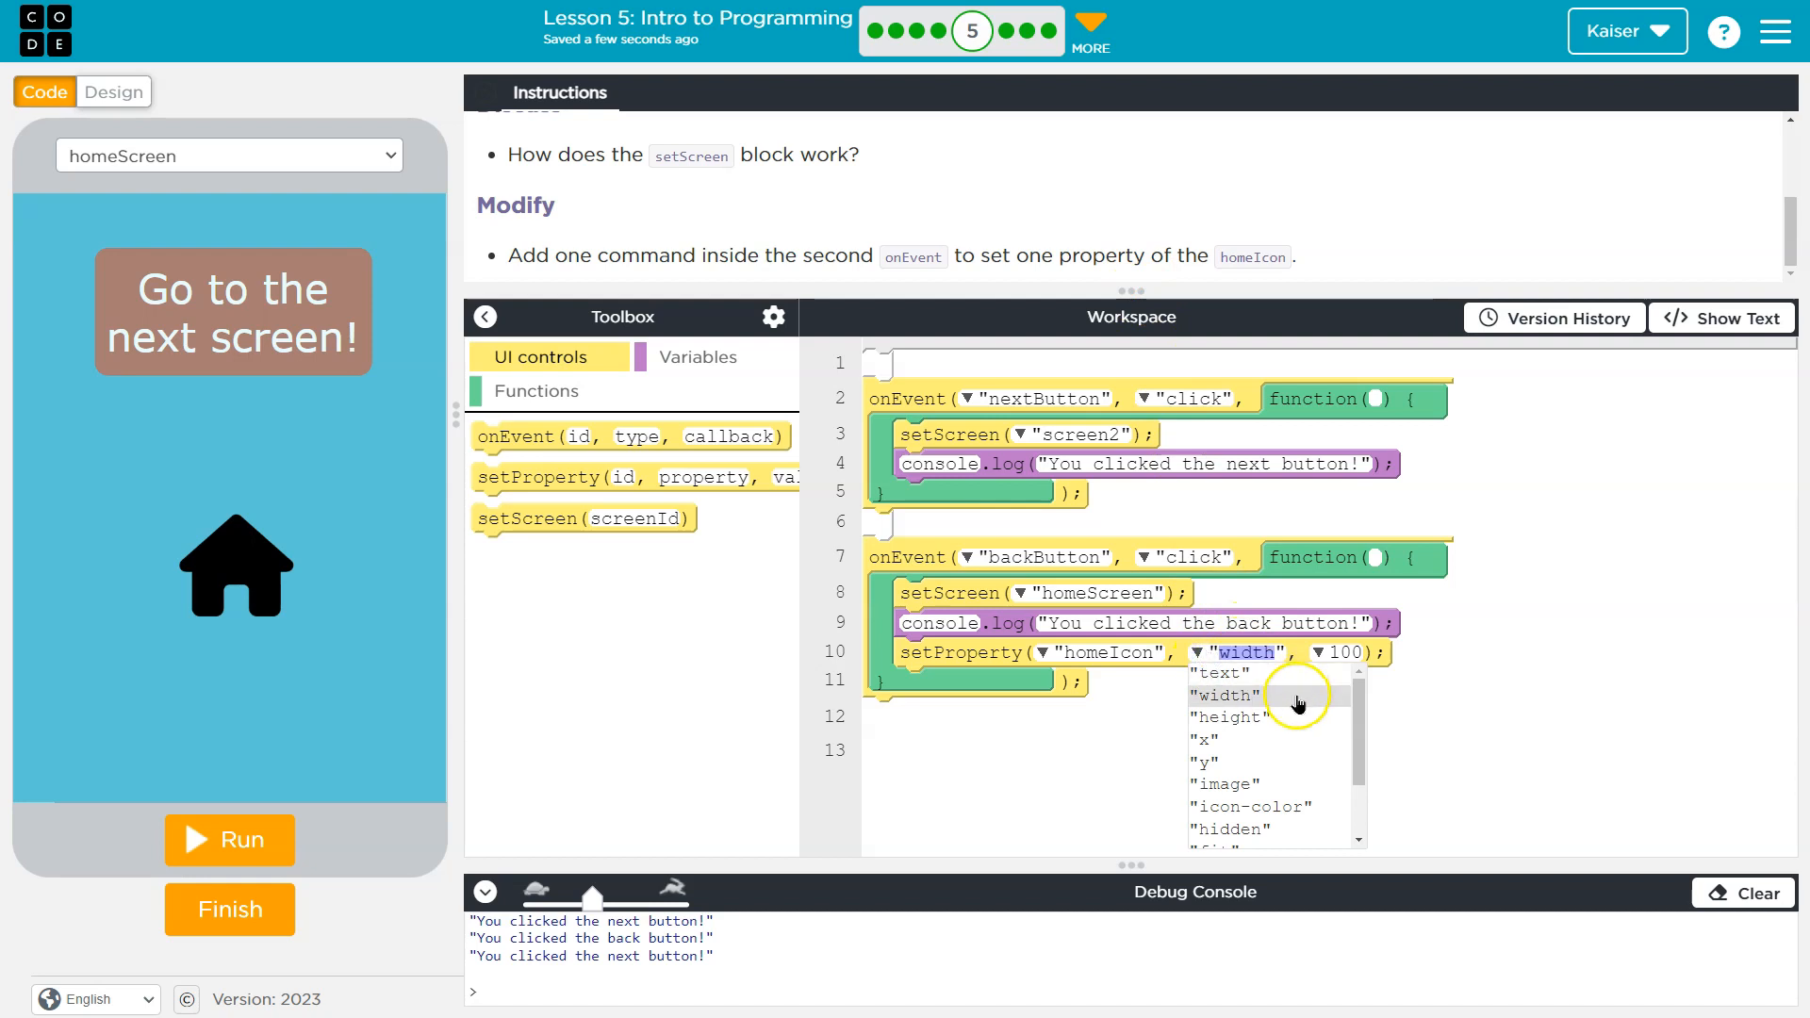
pyautogui.click(1252, 807)
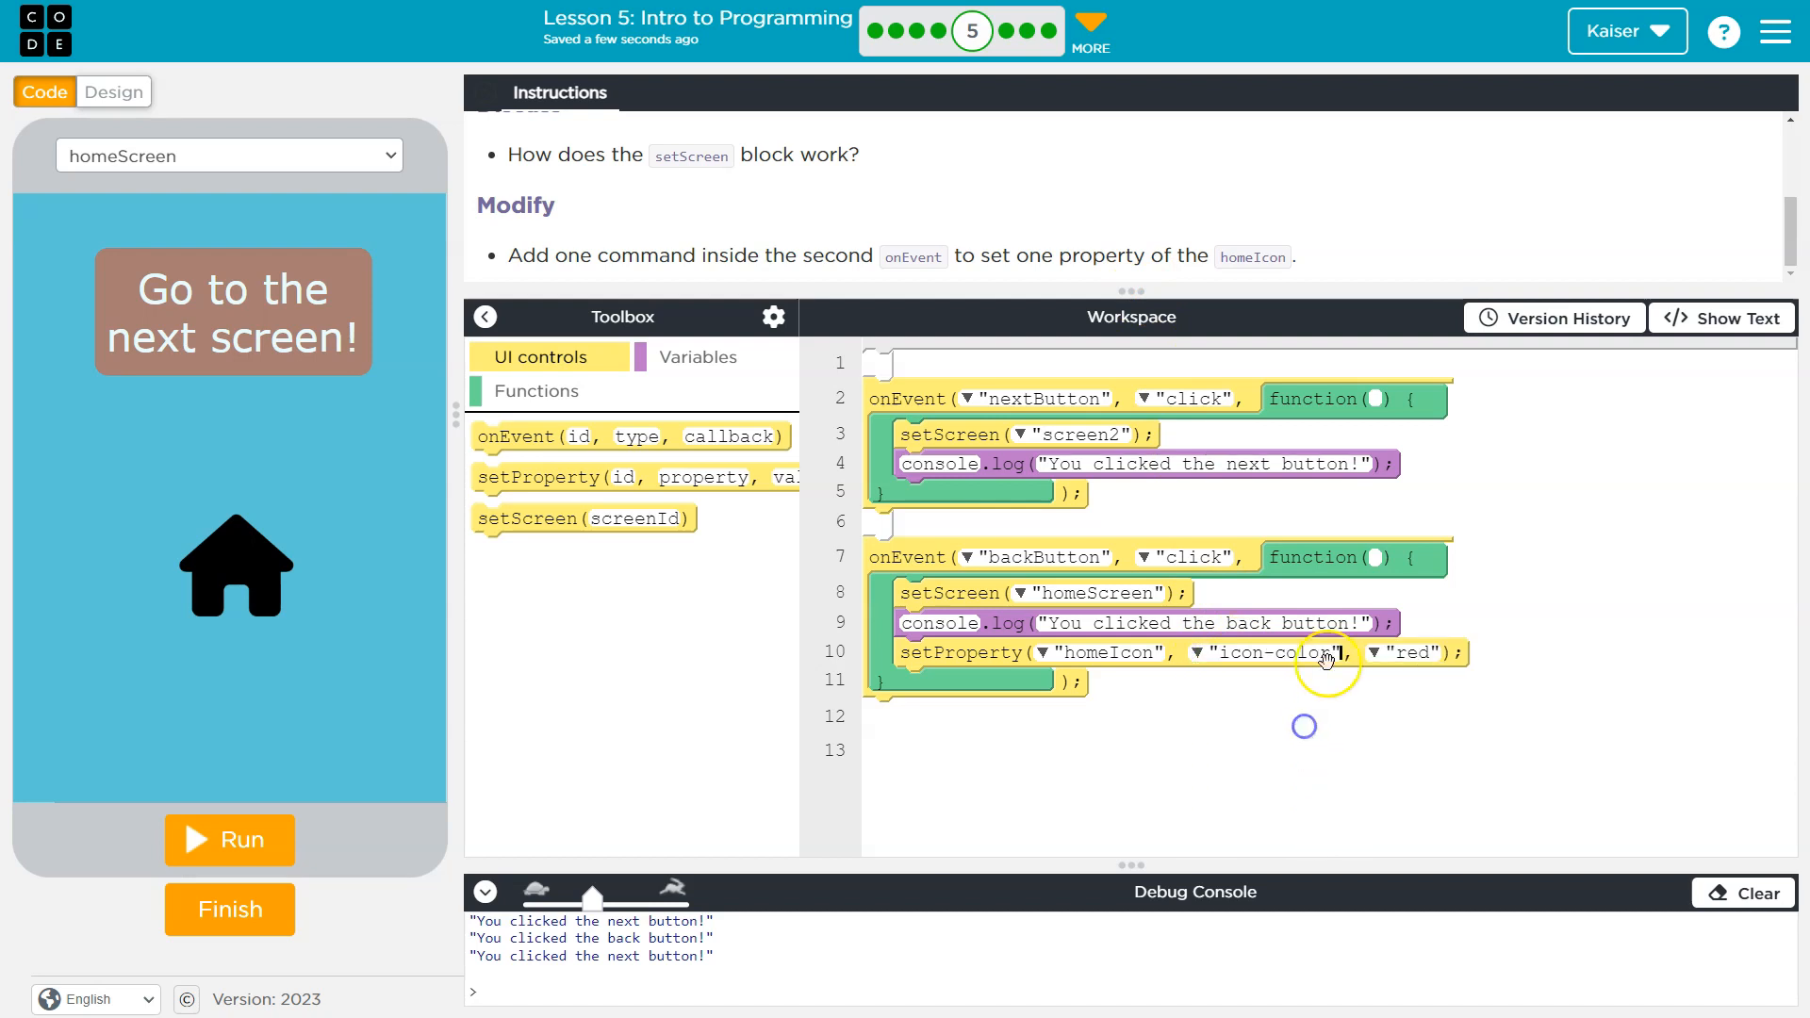
pyautogui.click(1374, 653)
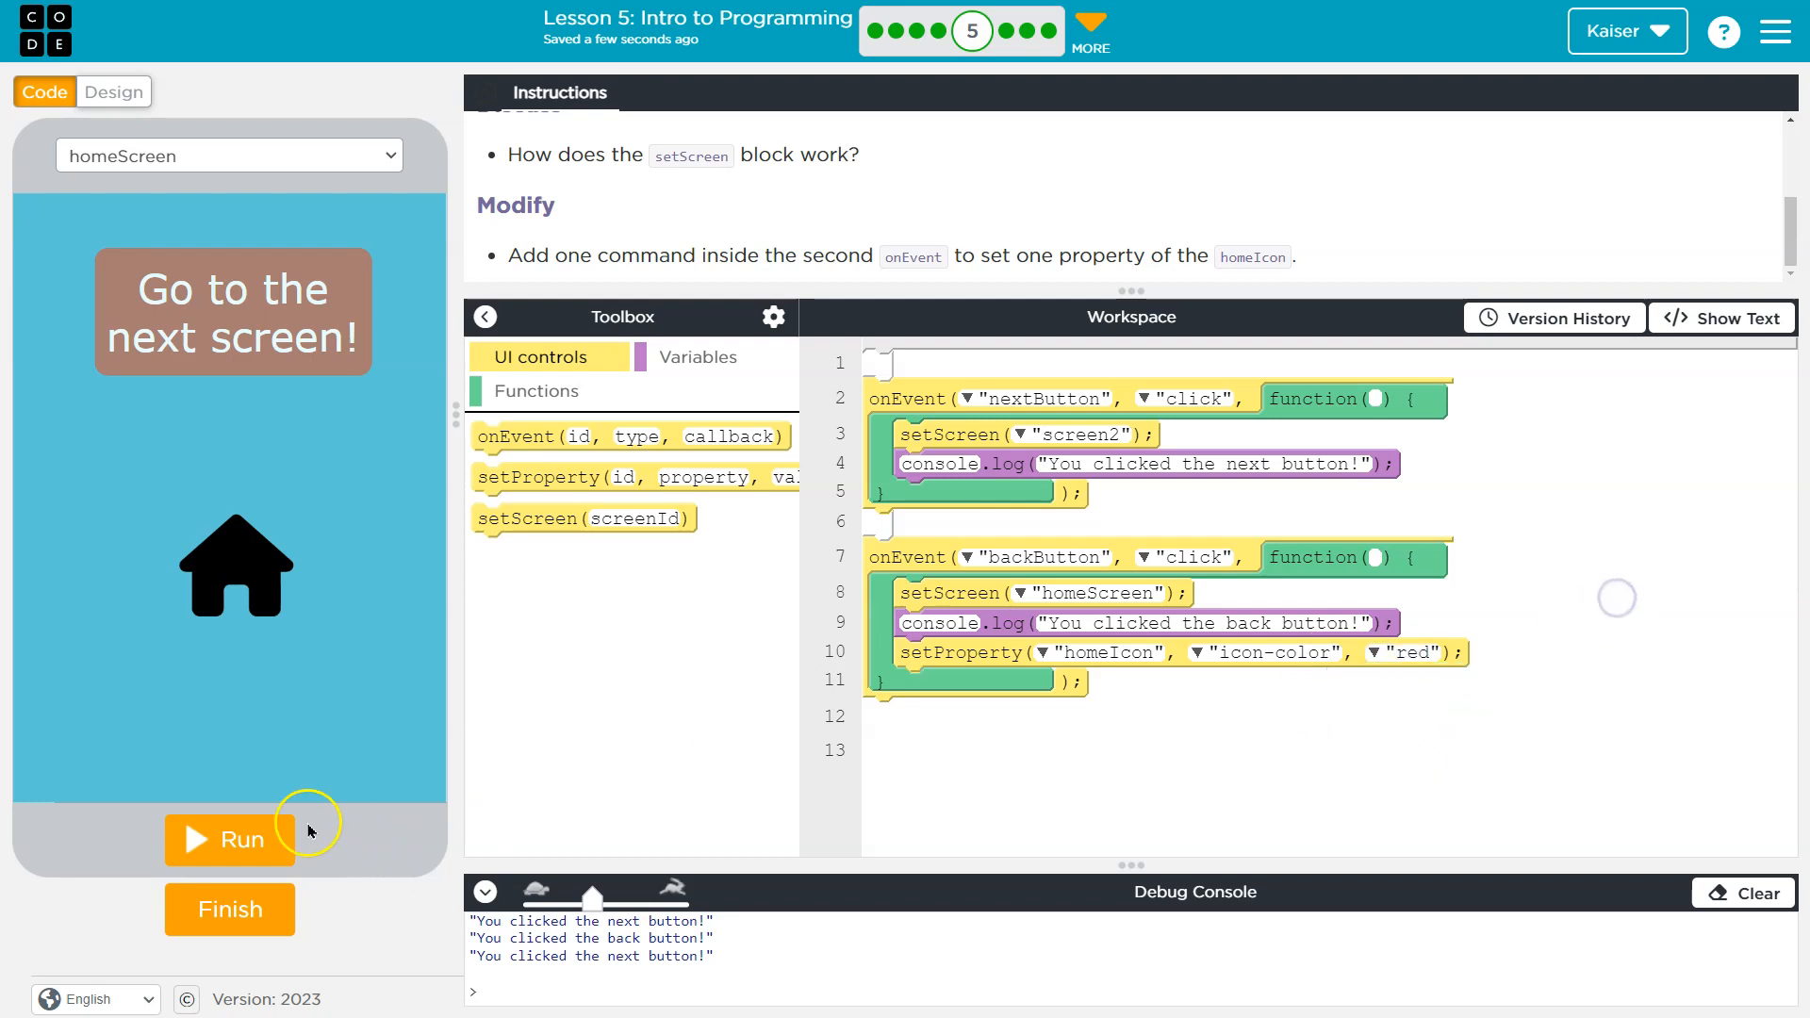
# Step: Run the app again to check the home icon turns red on return
pyautogui.click(230, 841)
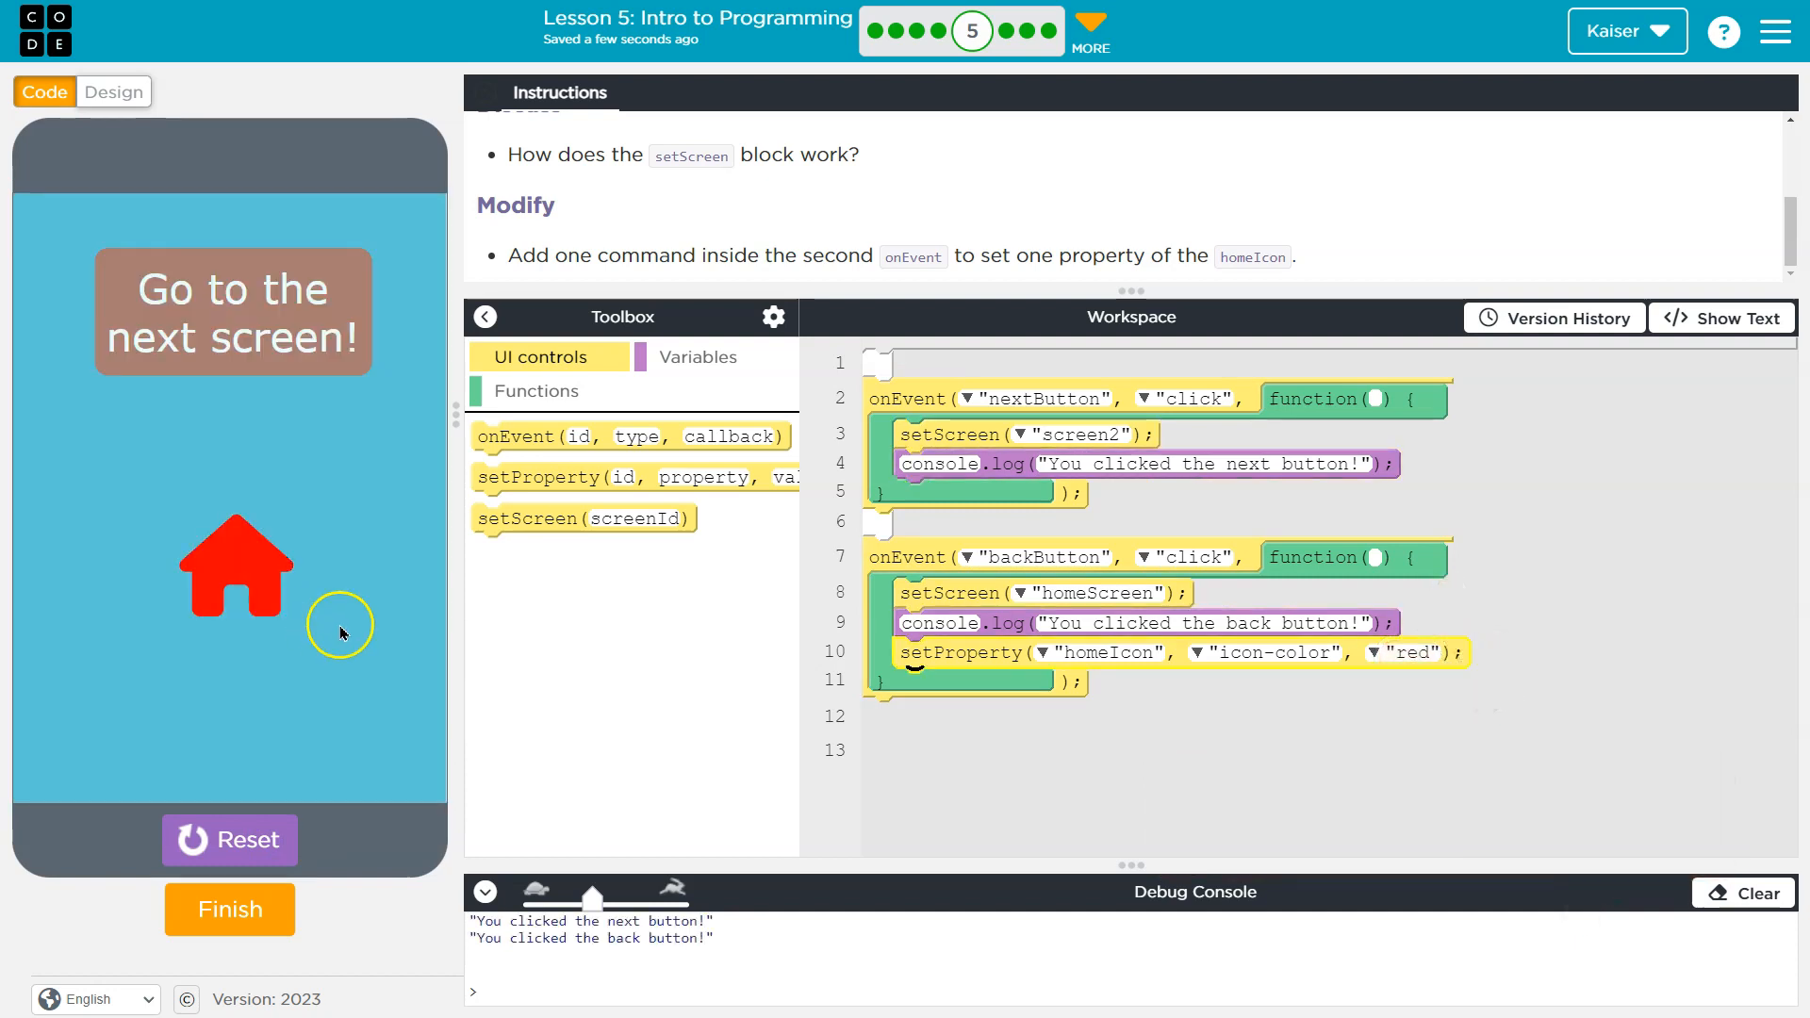
pyautogui.moveTo(1007, 716)
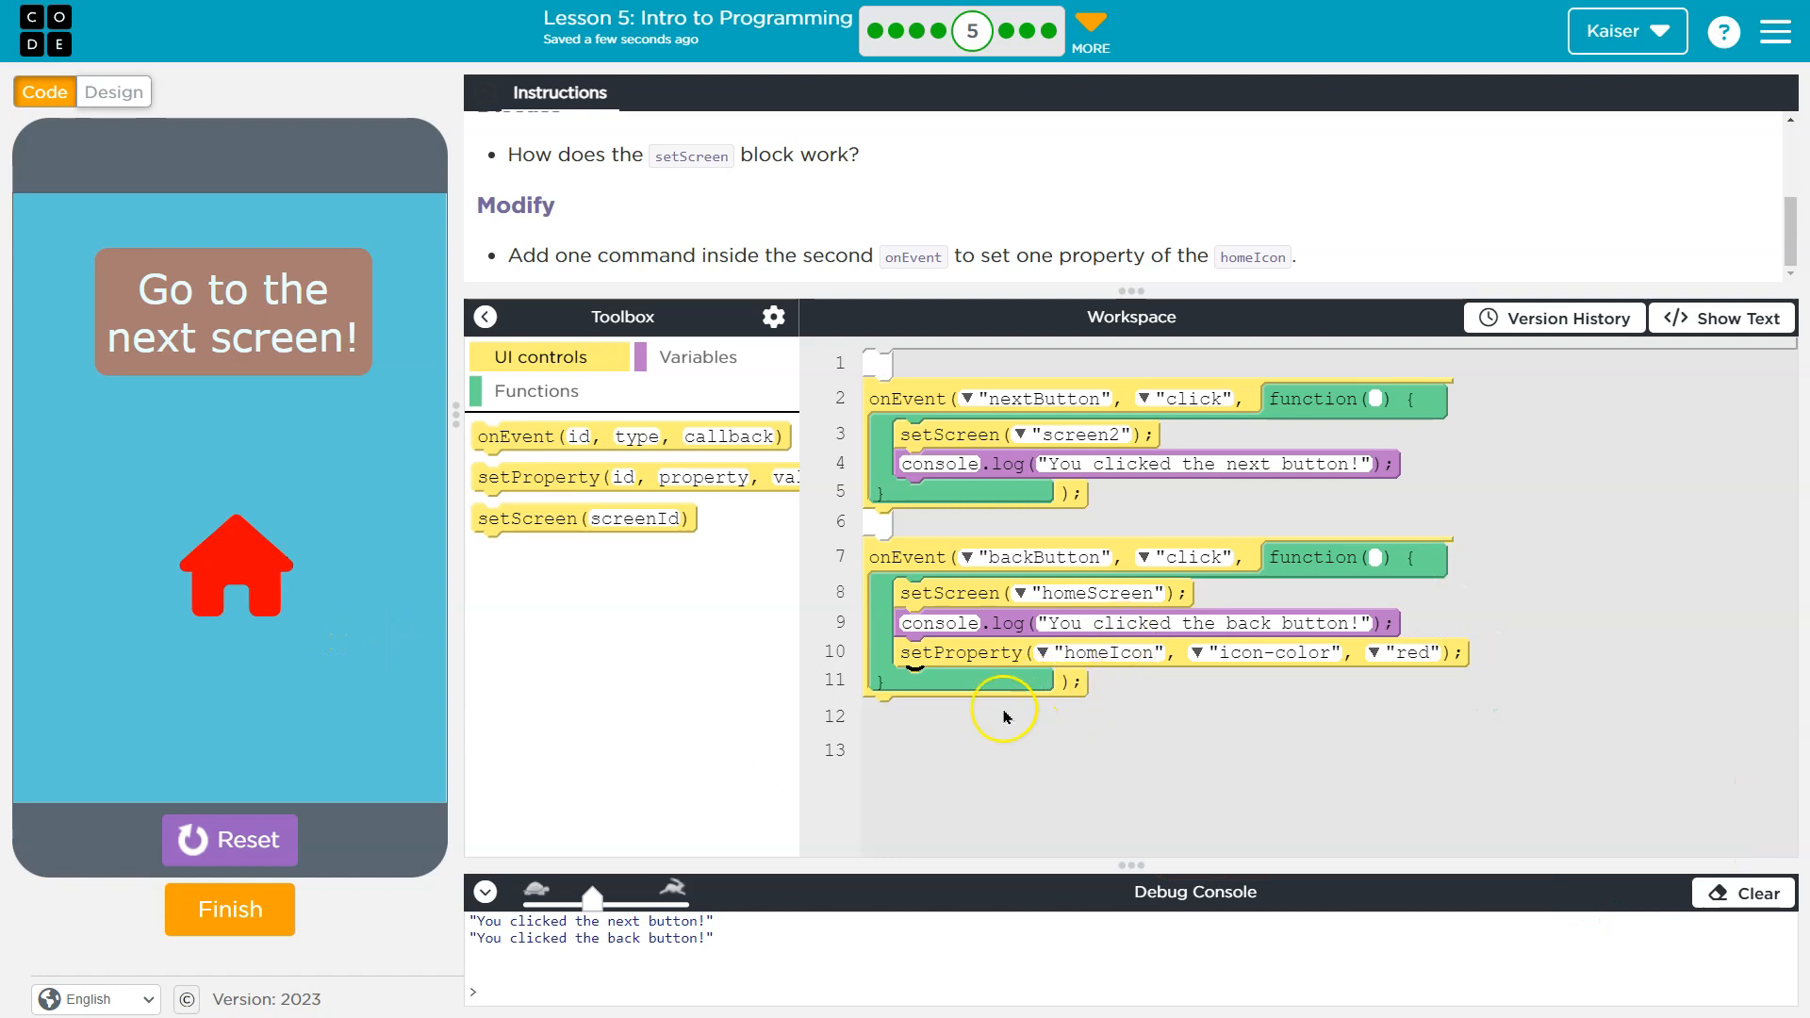